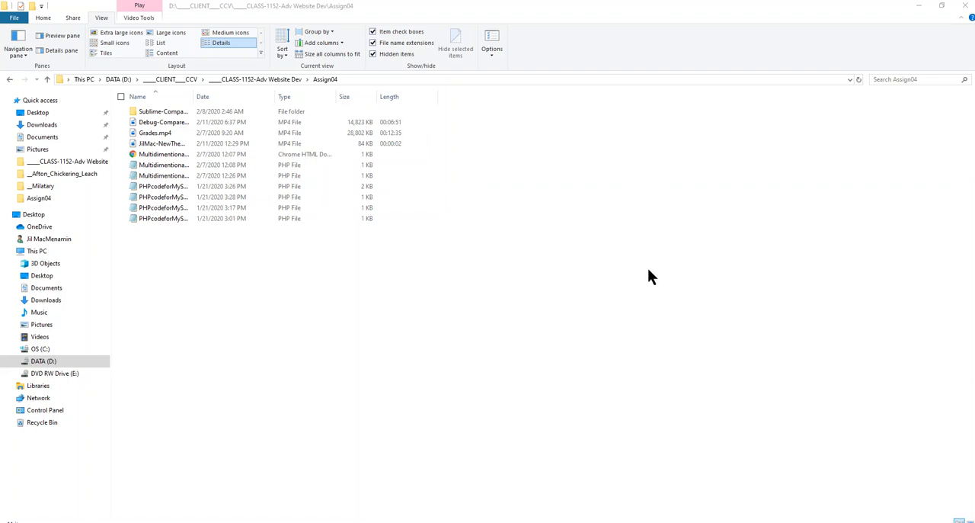
mouse_move(482, 288)
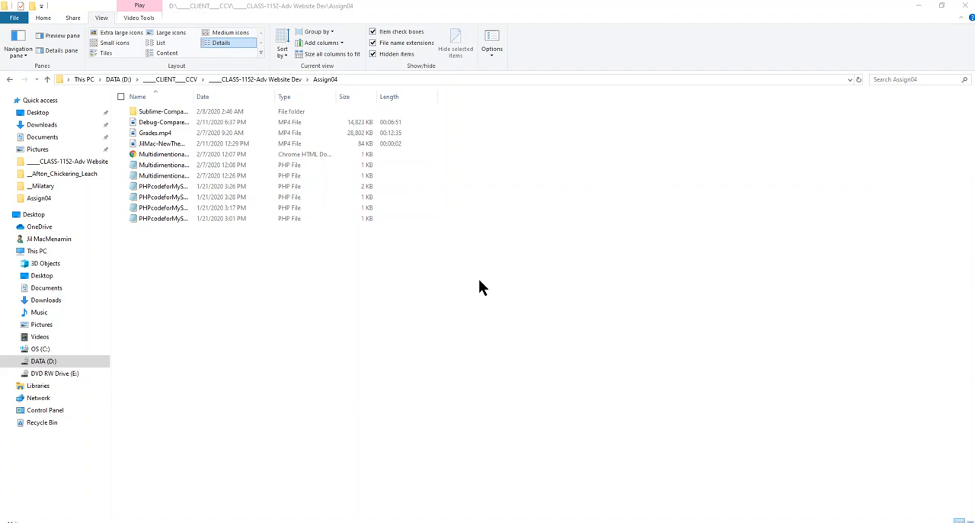
mouse_move(297, 271)
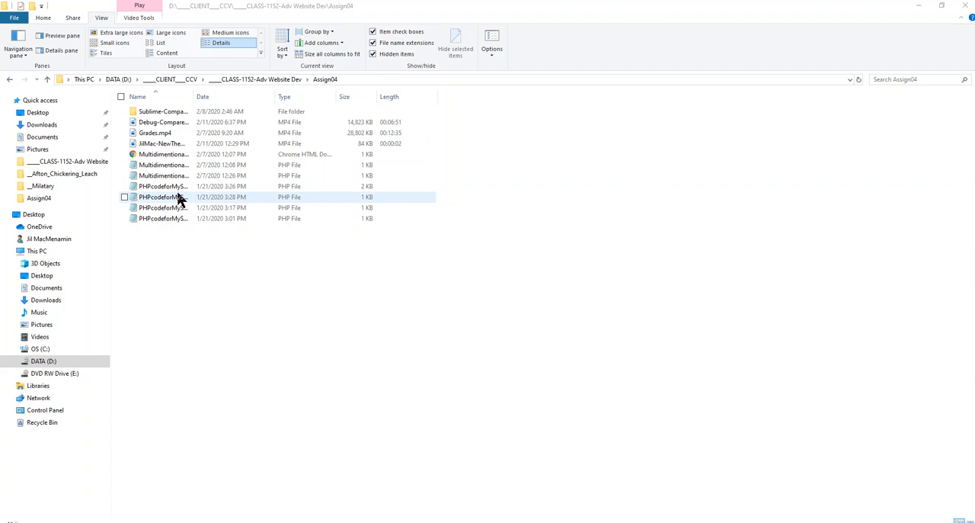
Open MultidimensionalArray.html from File Explorer in Sublime Text.
left_click(161, 186)
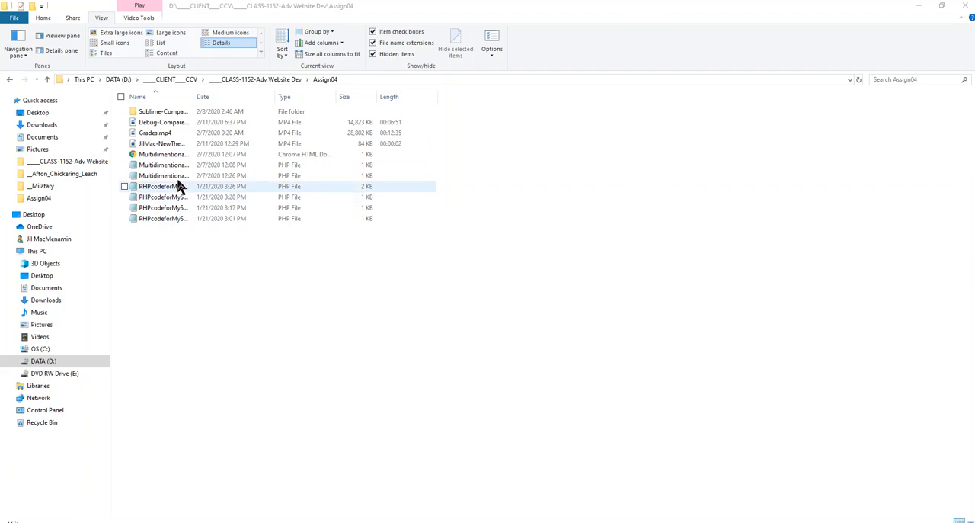
left_click(161, 154)
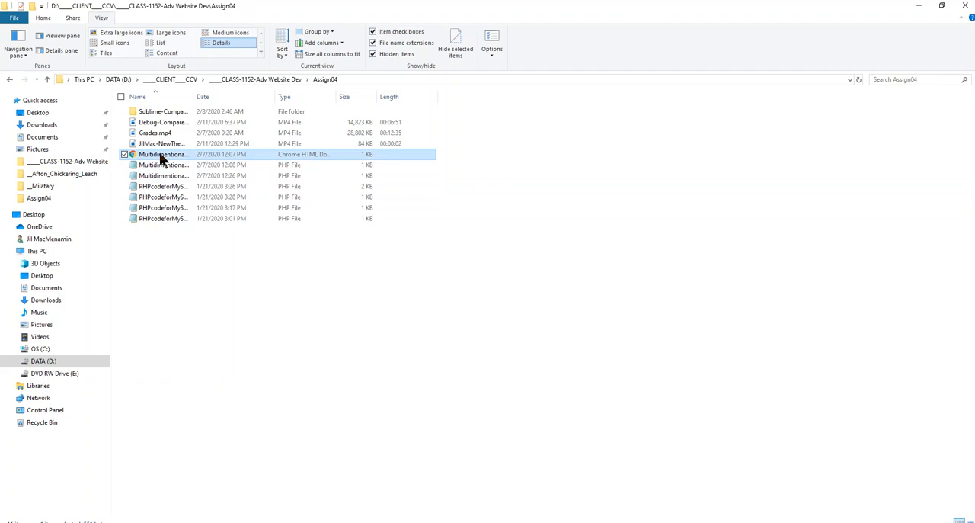
right_click(163, 154)
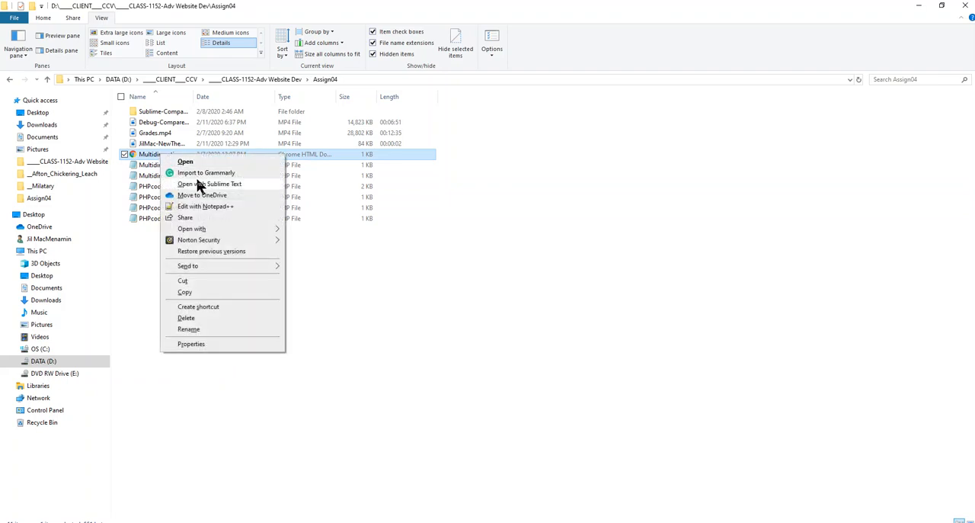
mouse_move(201, 195)
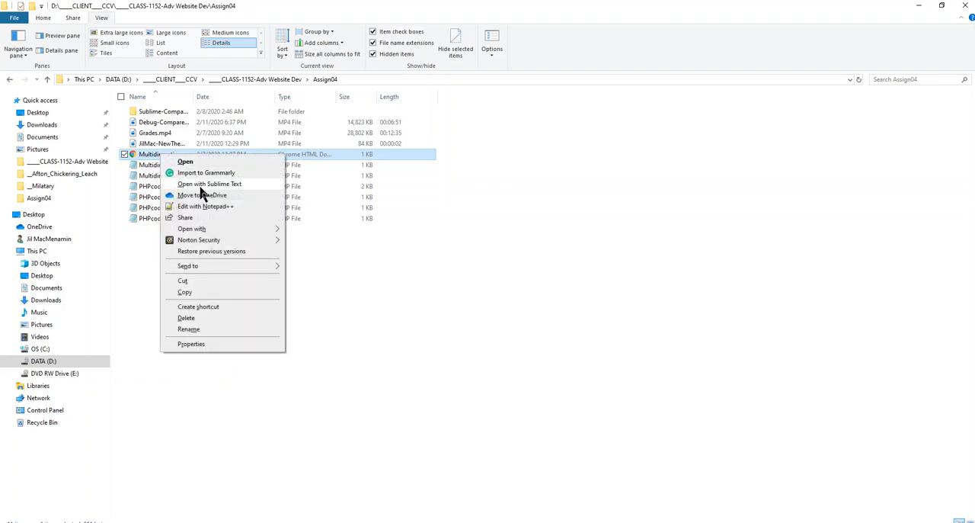
left_click(210, 182)
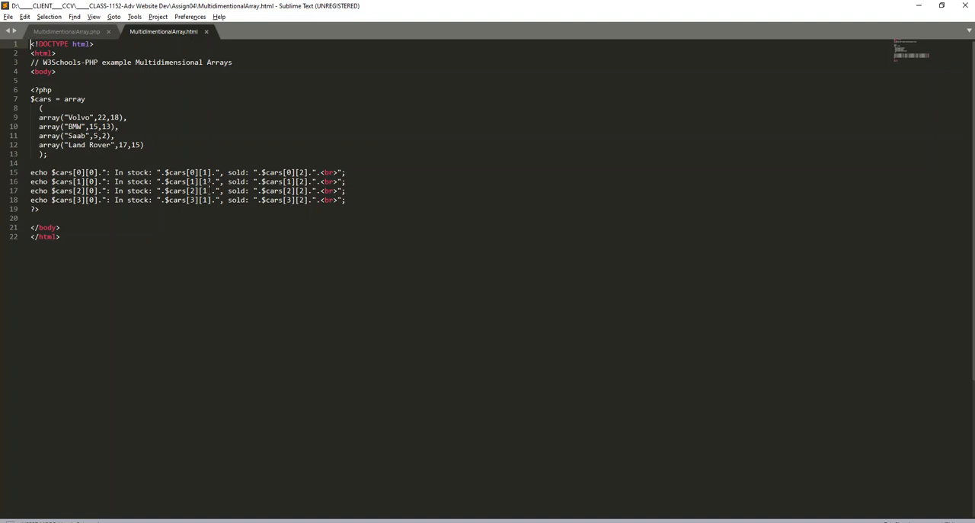
mouse_move(905, 121)
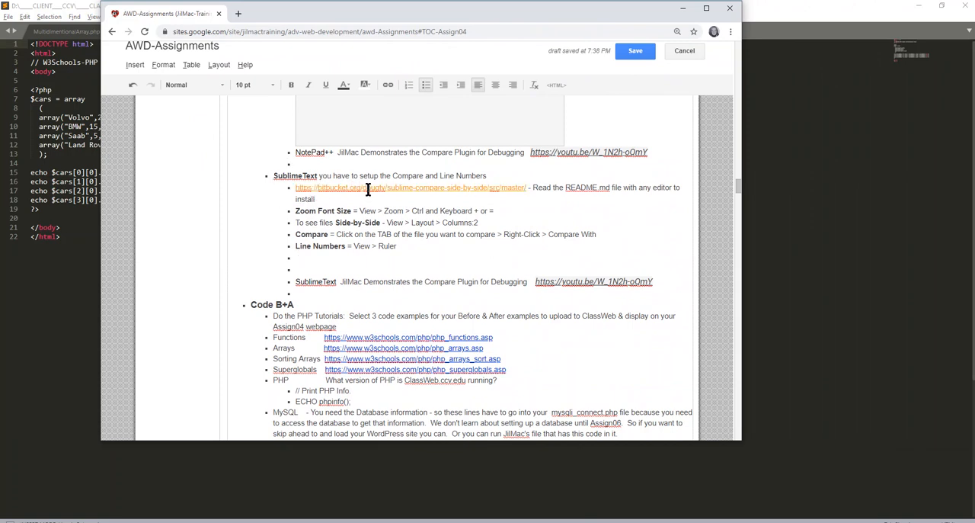
mouse_move(387, 189)
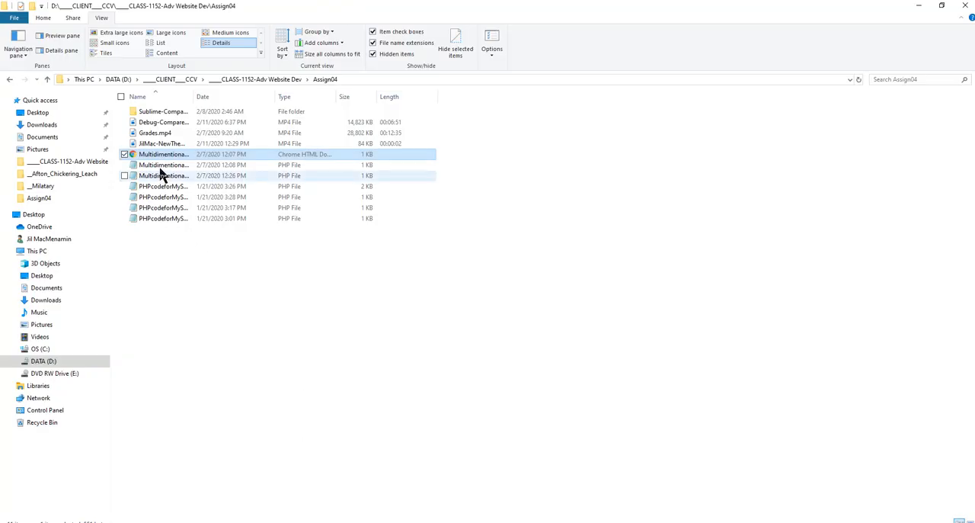
Open MultidimensionalArray.php in Sublime Text and close the MultidimensionalArray.html tab.
right_click(161, 164)
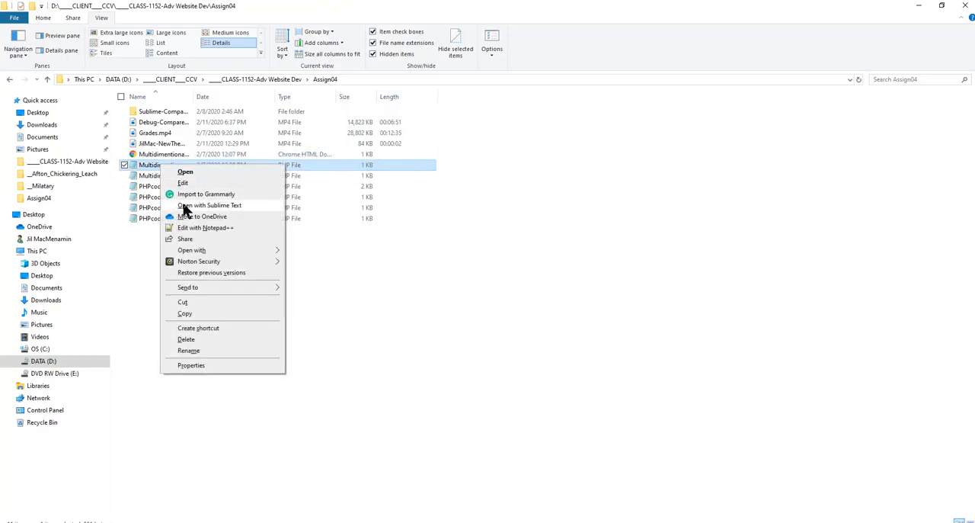
left_click(210, 204)
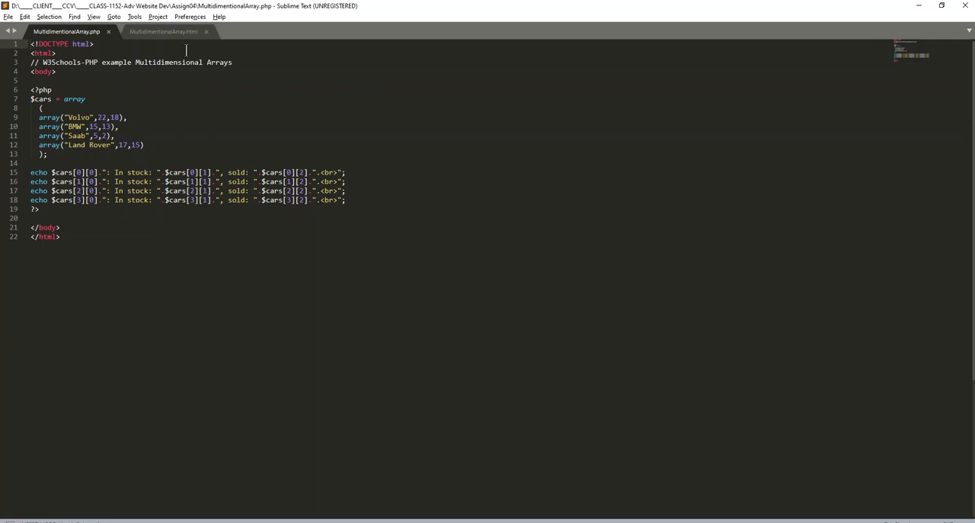
mouse_move(67, 30)
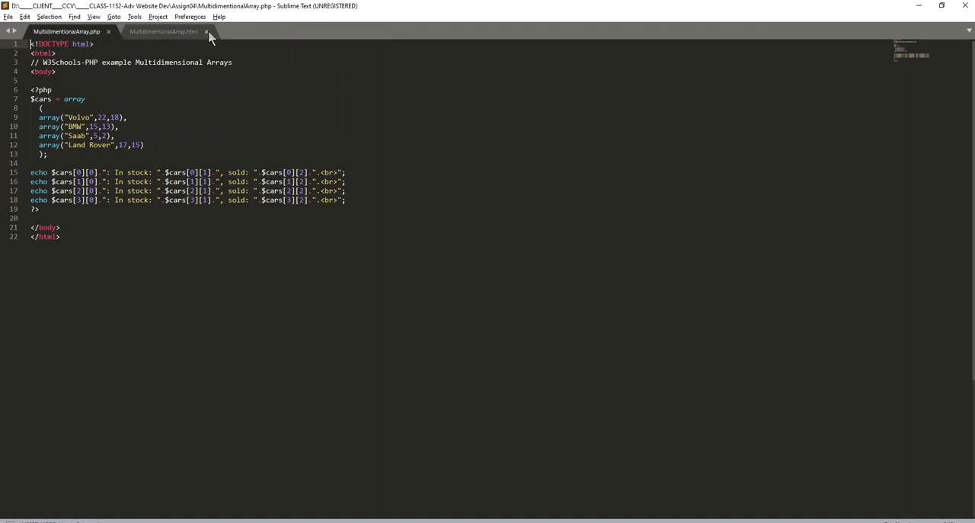
left_click(207, 31)
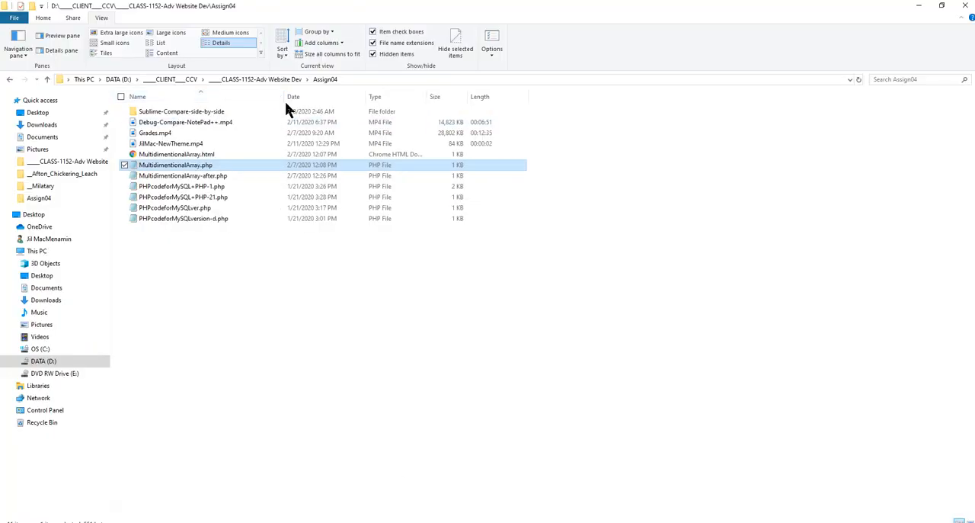
mouse_move(183, 175)
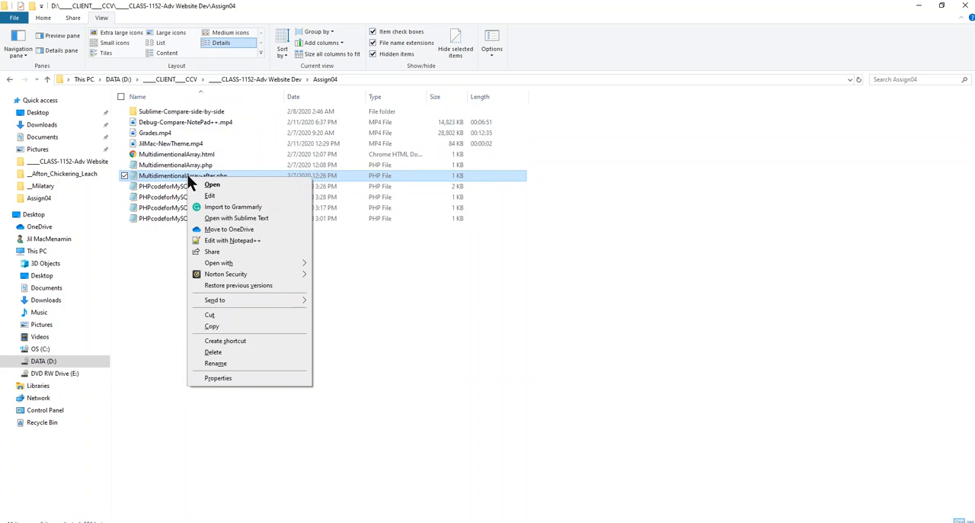
mouse_move(215, 221)
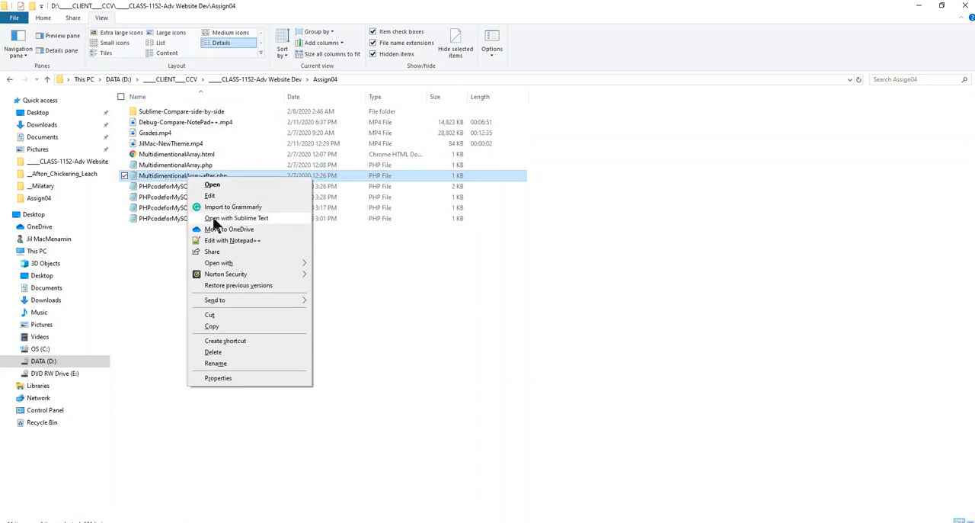
Open MultidimensionalArray-after.php as a second tab and return to MultidimensionalArray.php.
left_click(236, 218)
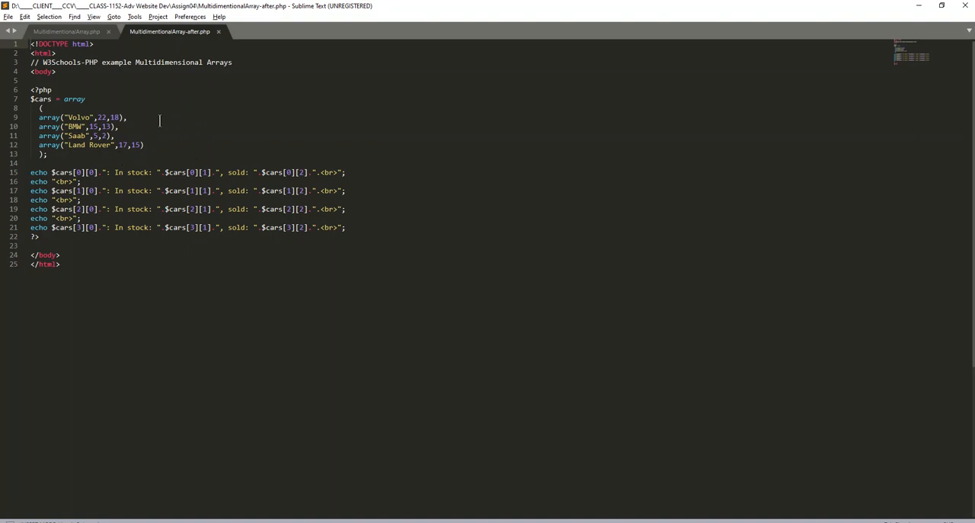
left_click(64, 31)
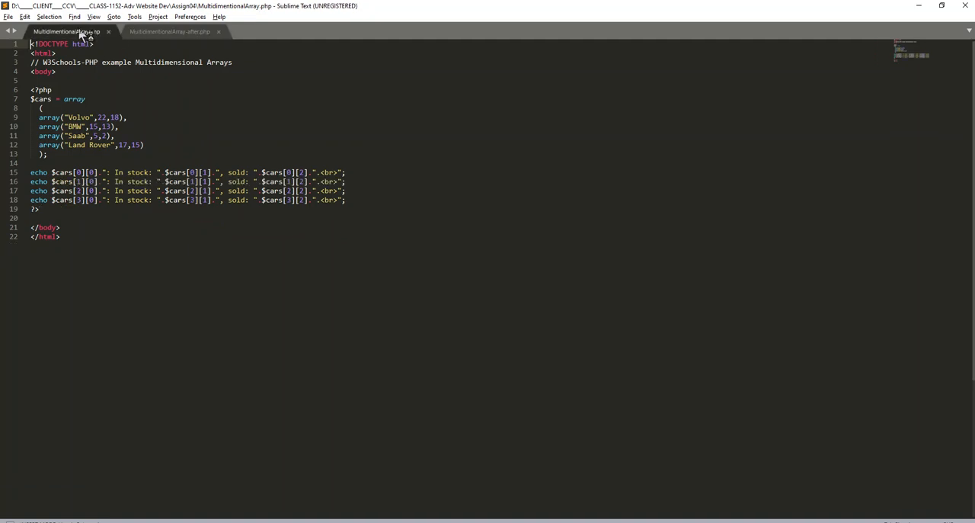
mouse_move(95, 17)
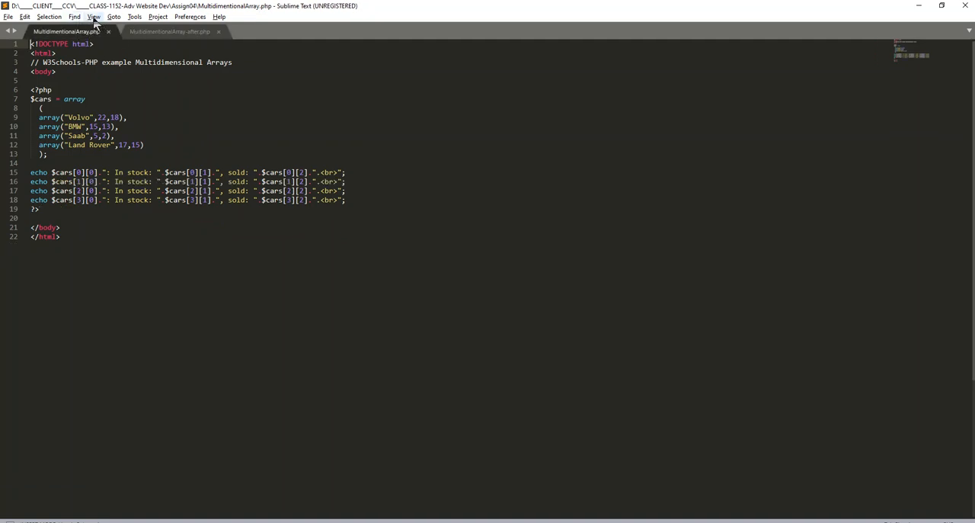
Browse the View menu's Move File to Group layout options.
left_click(95, 17)
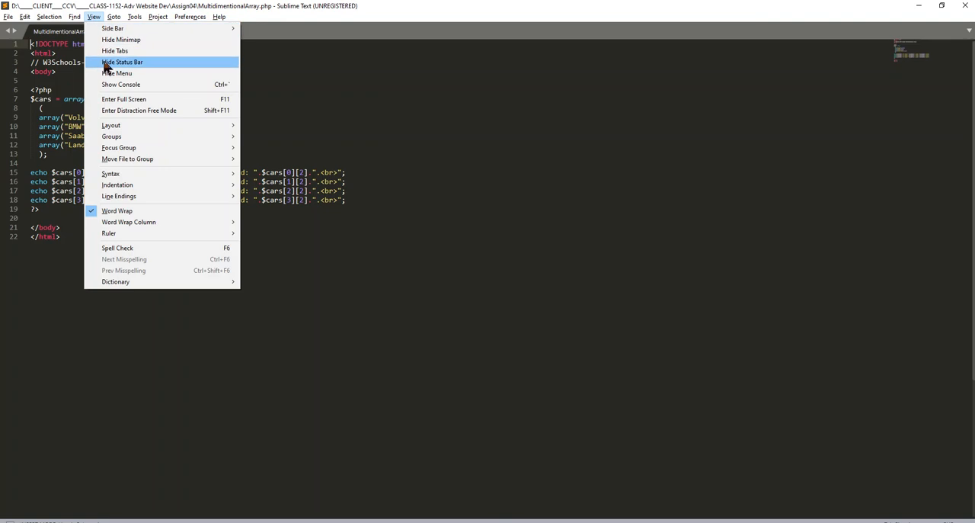
mouse_move(106, 174)
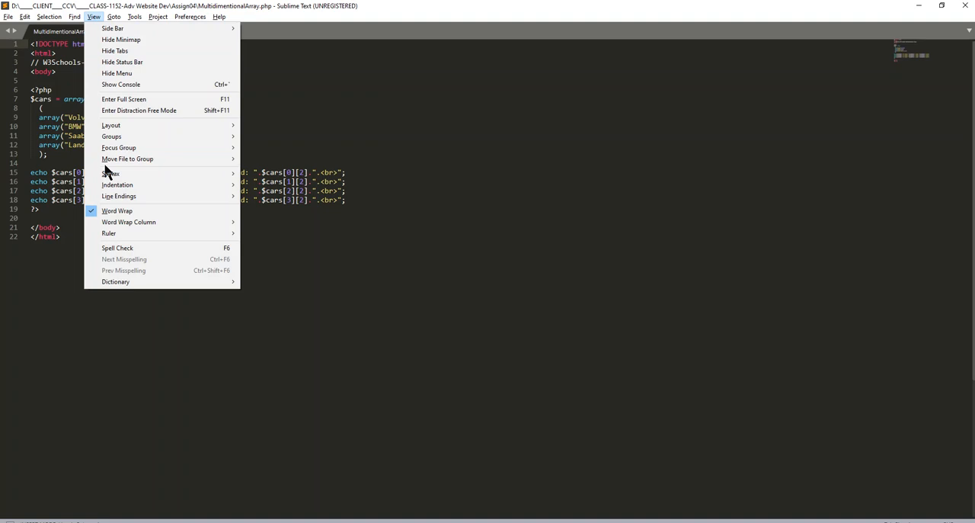
left_click(110, 173)
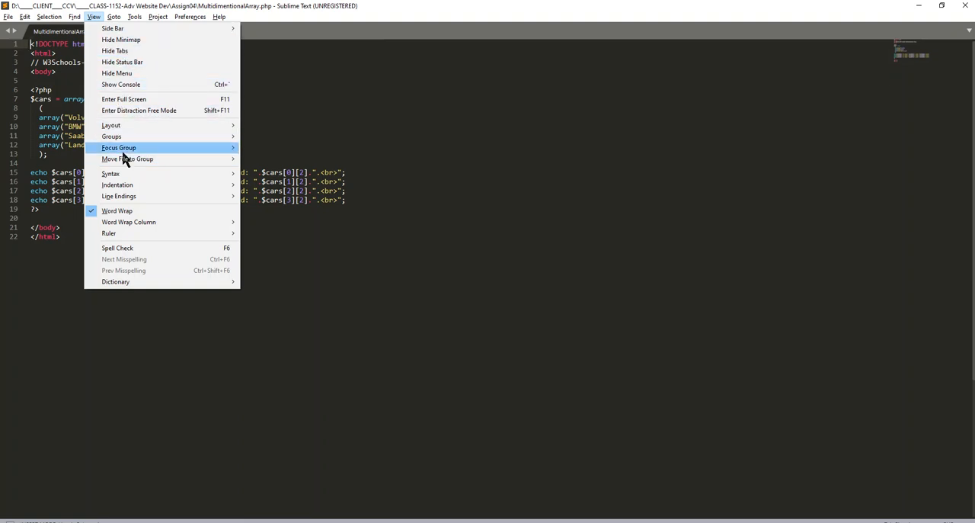
mouse_move(128, 159)
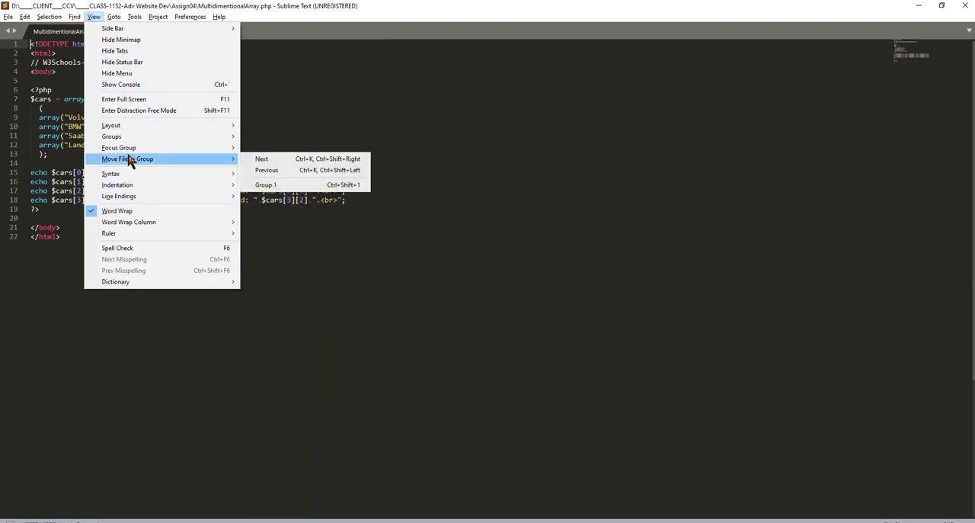
mouse_move(112, 136)
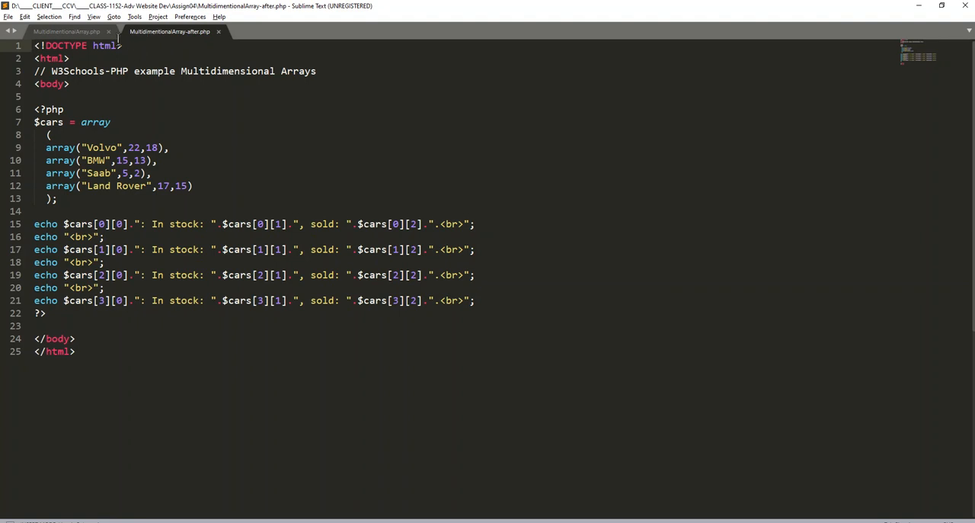
mouse_move(119, 39)
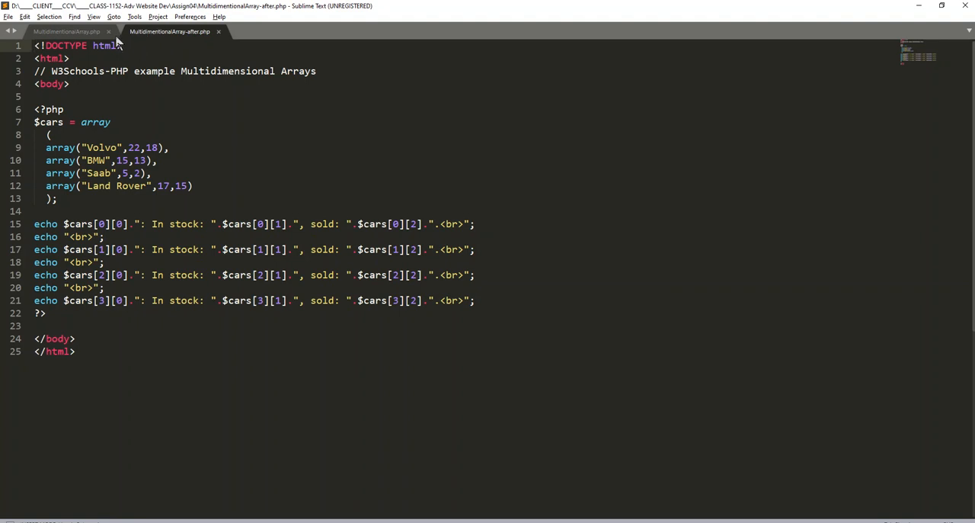
Switch to a two-column layout with the after version placed in the second pane.
left_click(95, 16)
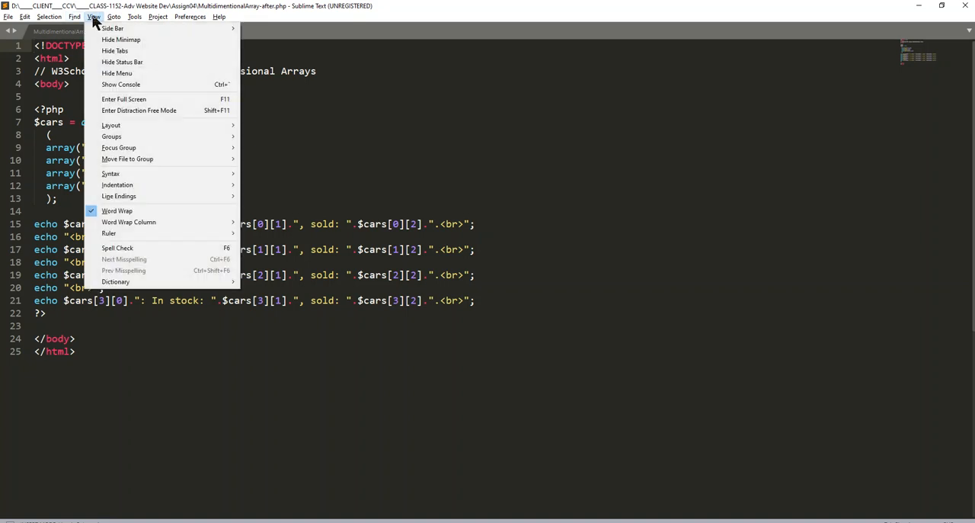
mouse_move(113, 27)
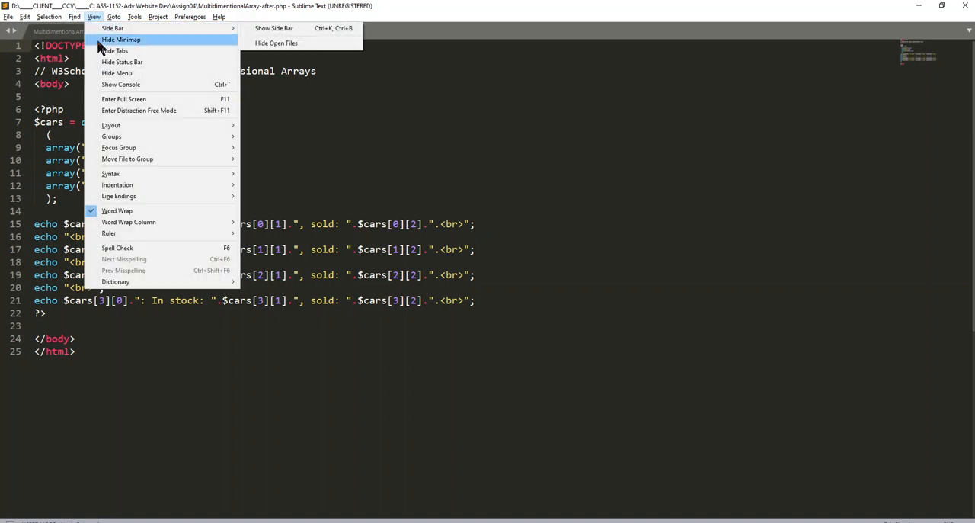
mouse_move(112, 125)
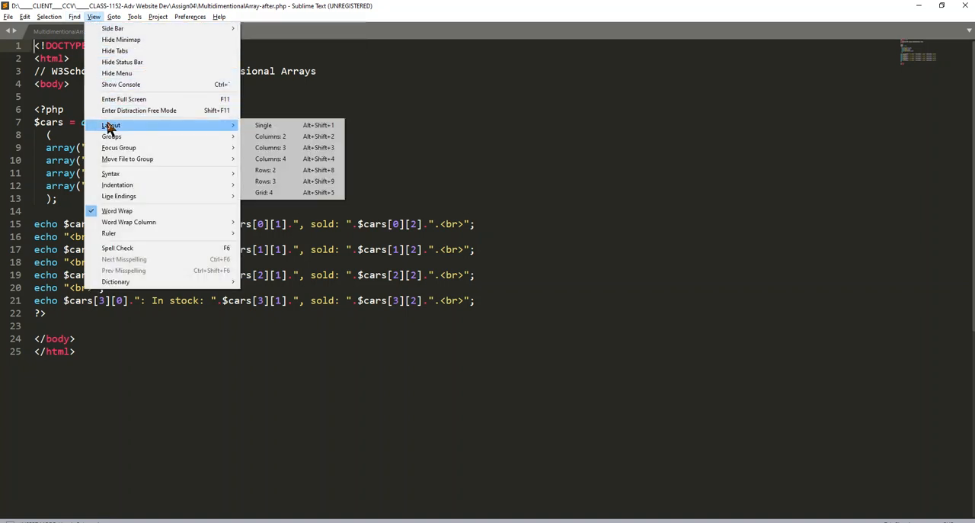
mouse_move(109, 125)
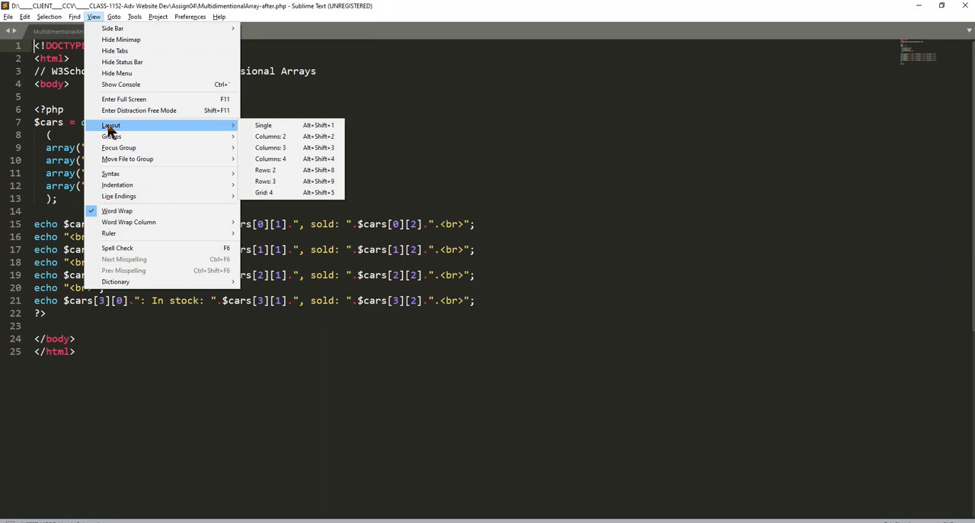
mouse_move(262, 125)
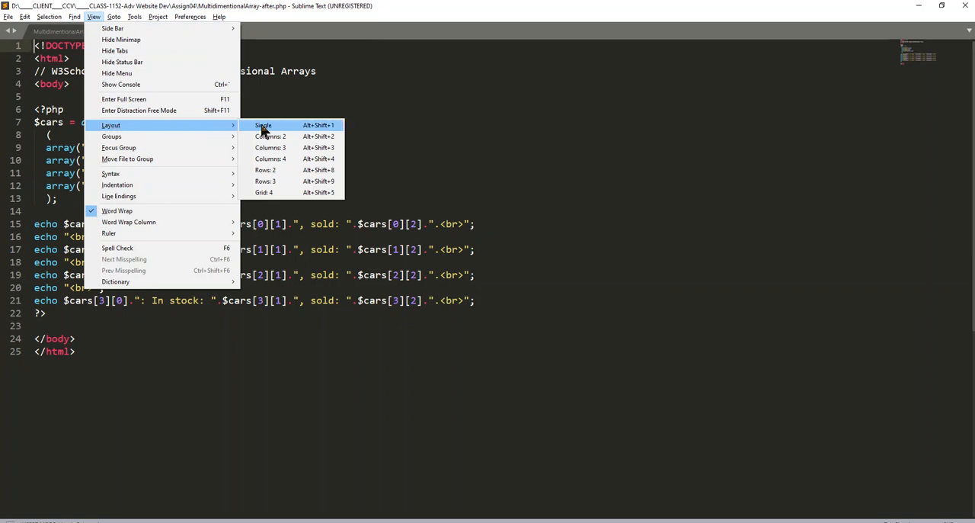
mouse_move(271, 137)
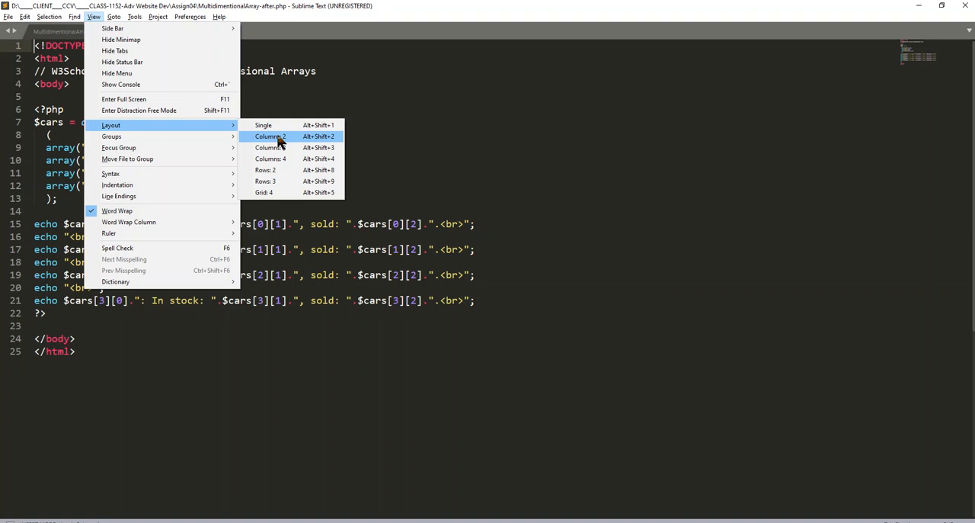
left_click(268, 135)
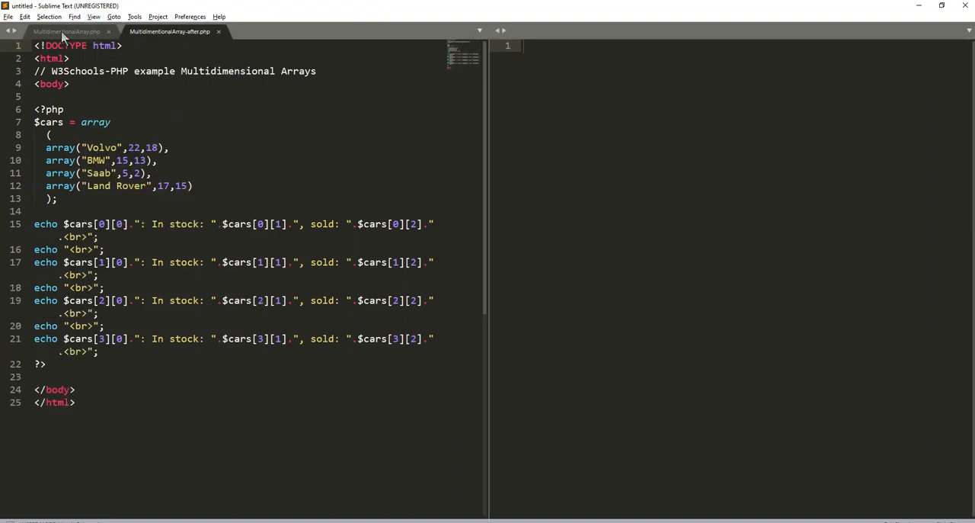
left_click(66, 31)
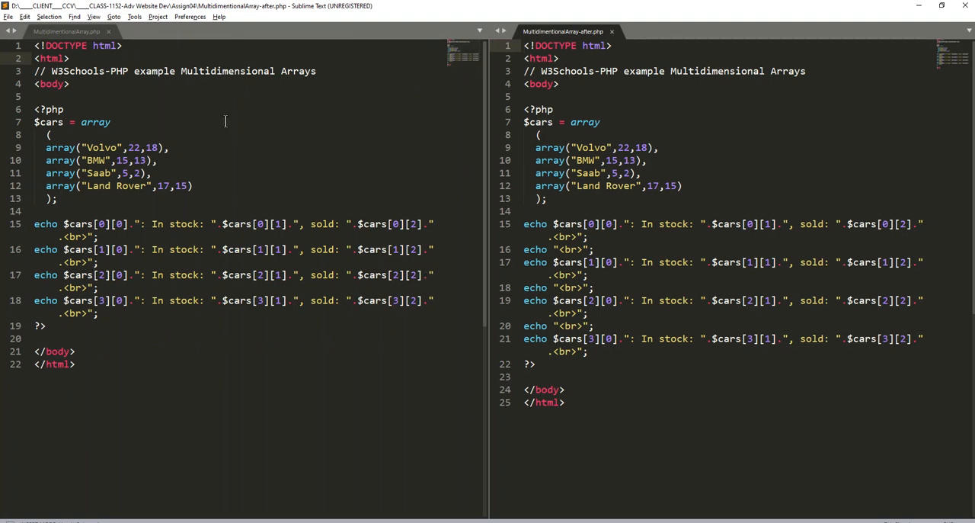
Bring up the tab actions for MultidimensionalArray.php, including 'Compare with...'.
right_click(67, 30)
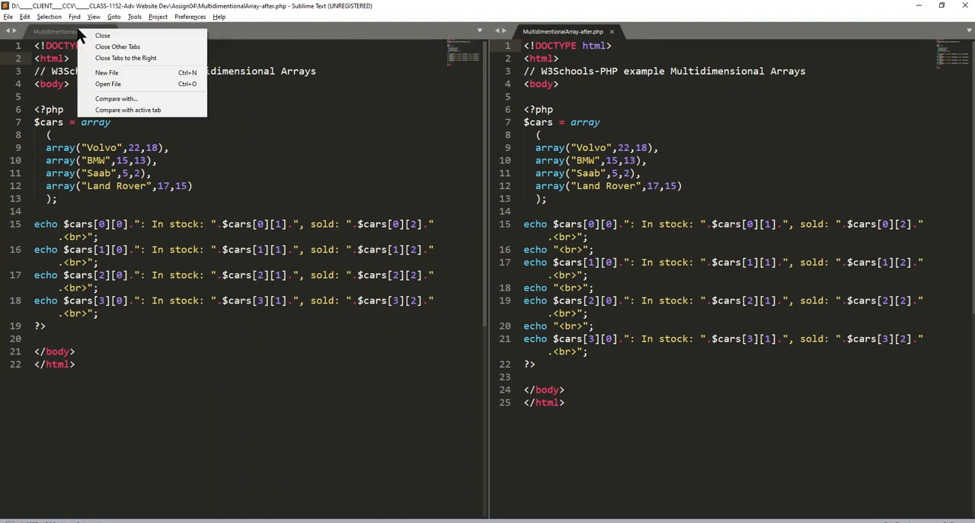
mouse_move(107, 83)
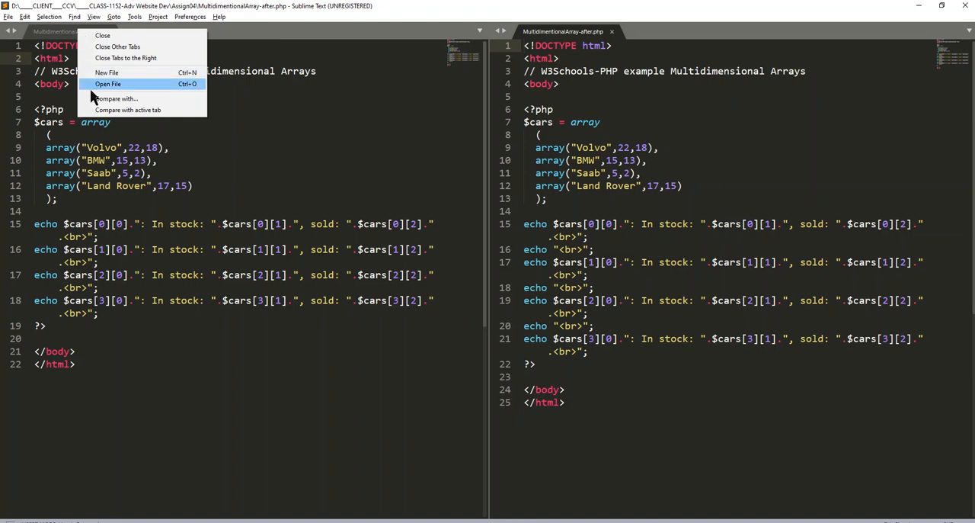
mouse_move(104, 98)
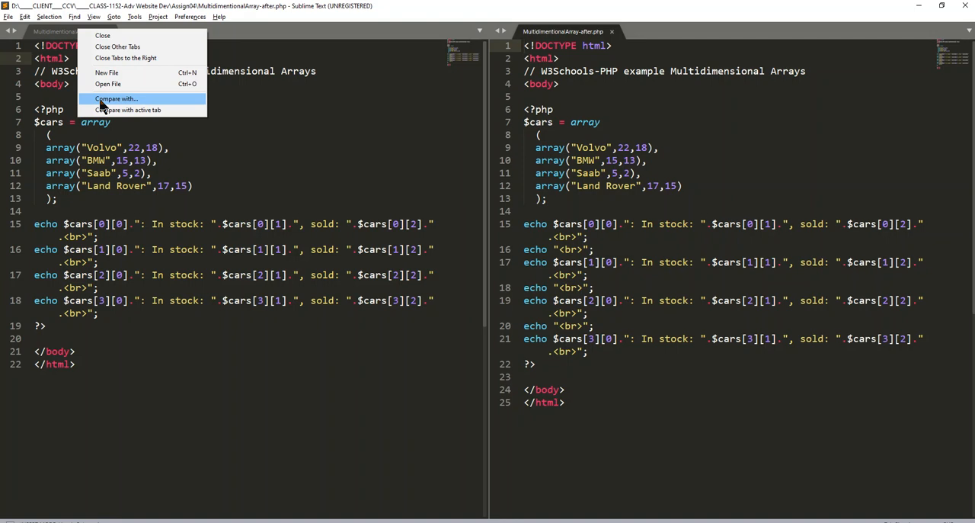
mouse_move(122, 109)
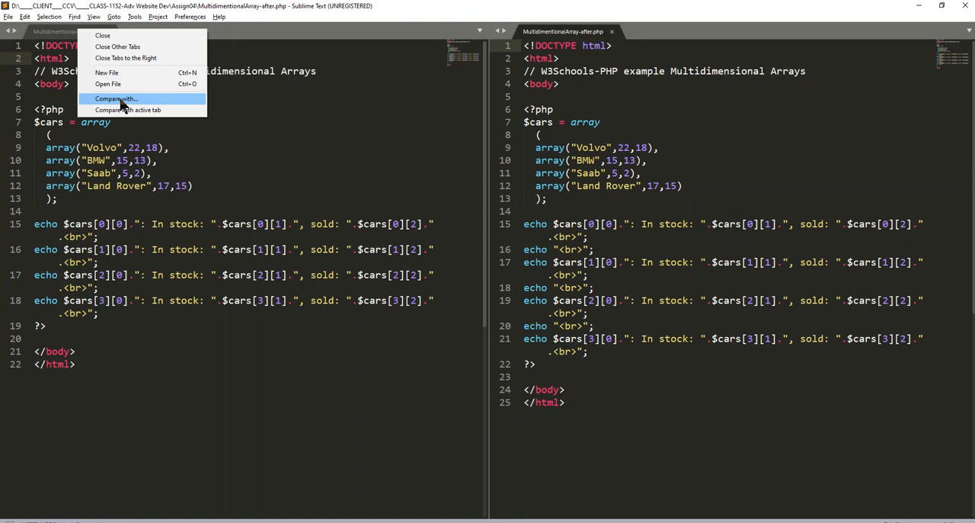
mouse_move(128, 110)
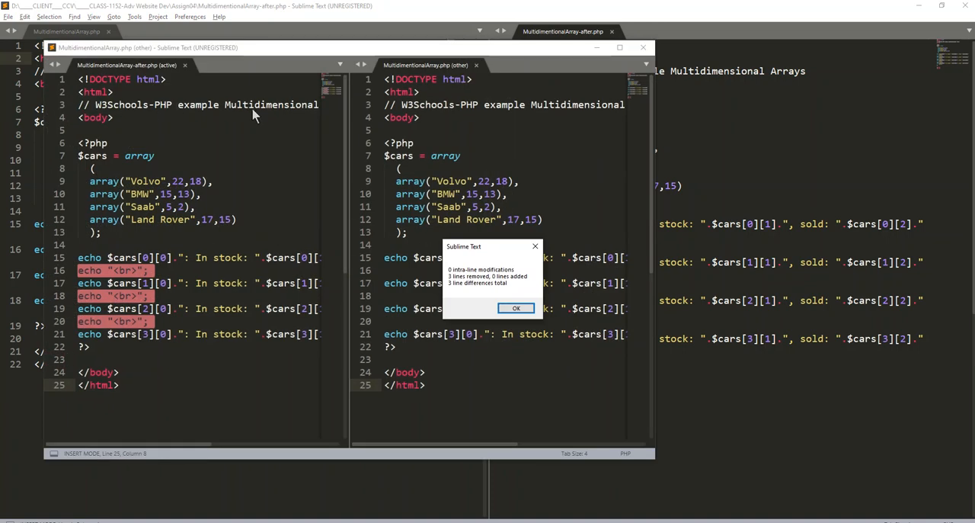
mouse_move(347, 90)
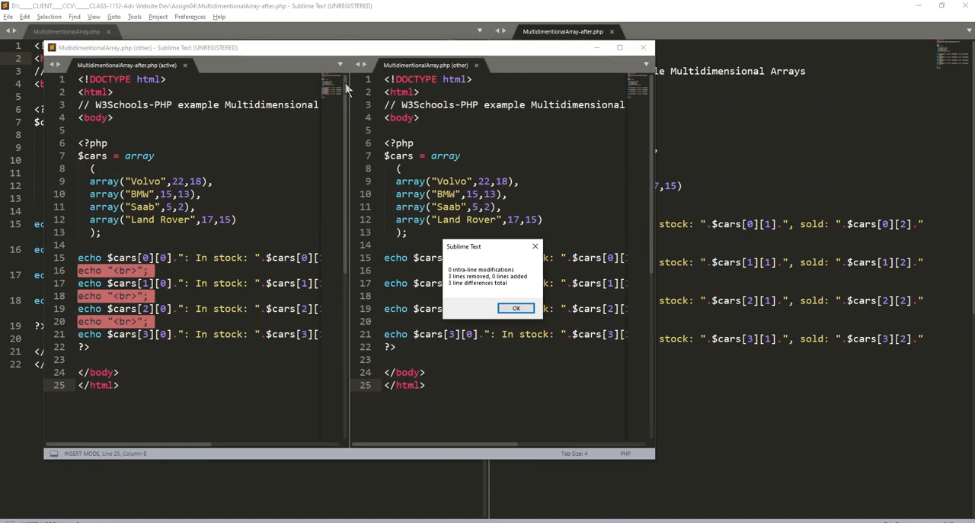
mouse_move(399, 143)
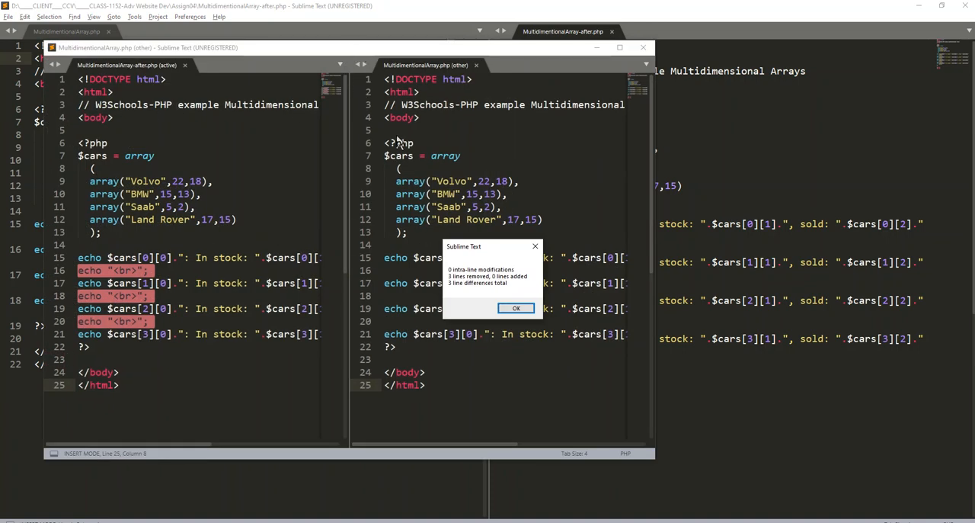
mouse_move(469, 276)
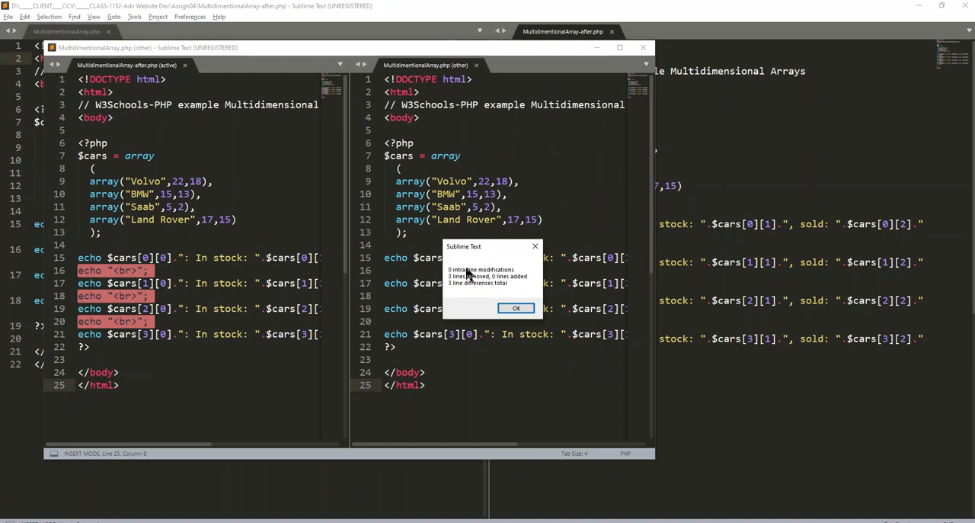
mouse_move(454, 280)
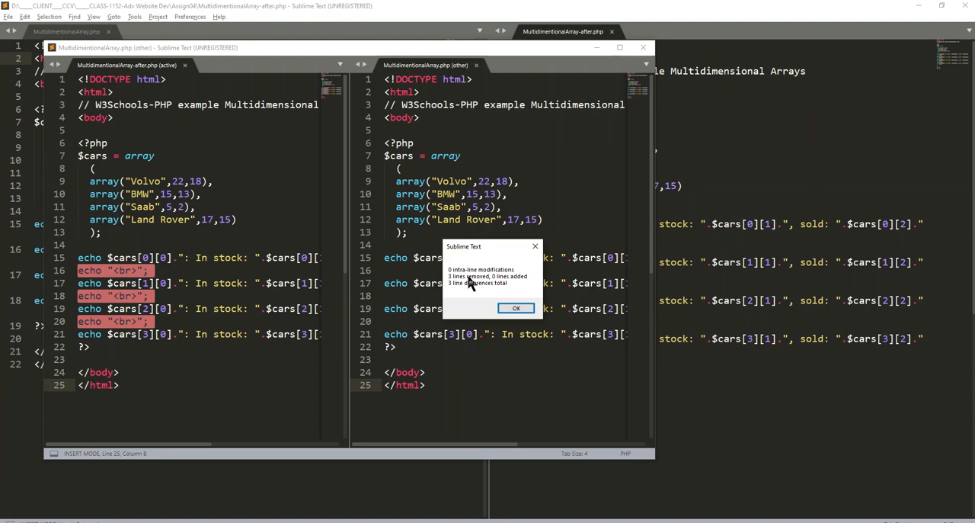
mouse_move(451, 297)
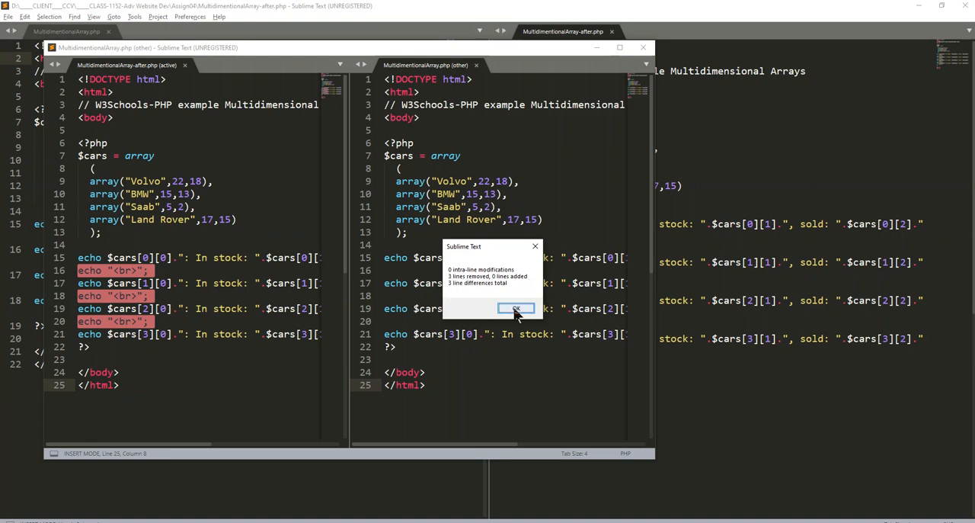
Dismiss the comparison summary and maximize the compare window with the after file on the right.
left_click(515, 308)
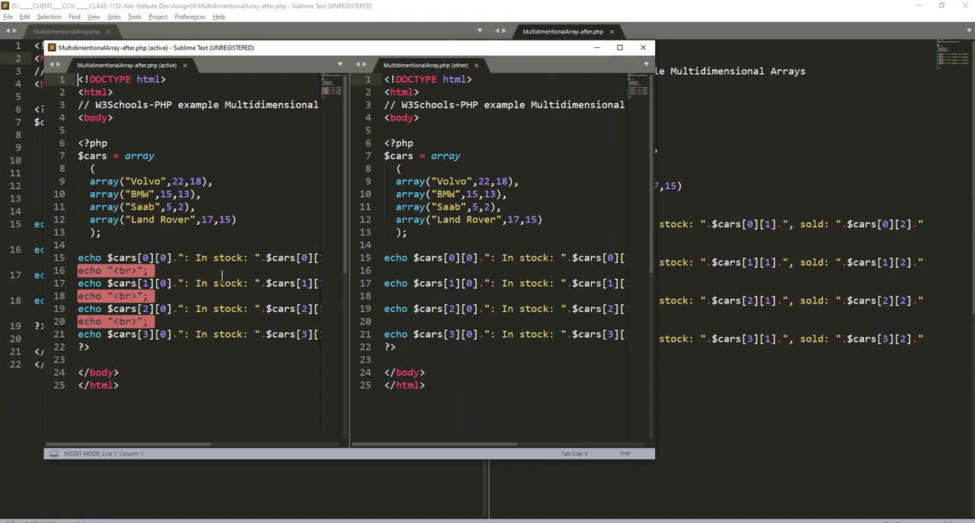
mouse_move(600, 143)
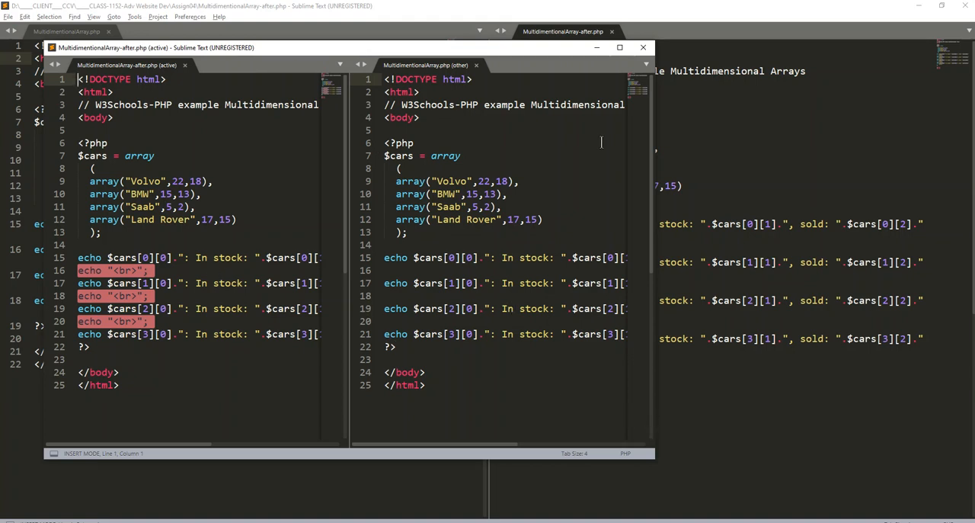
left_click(619, 47)
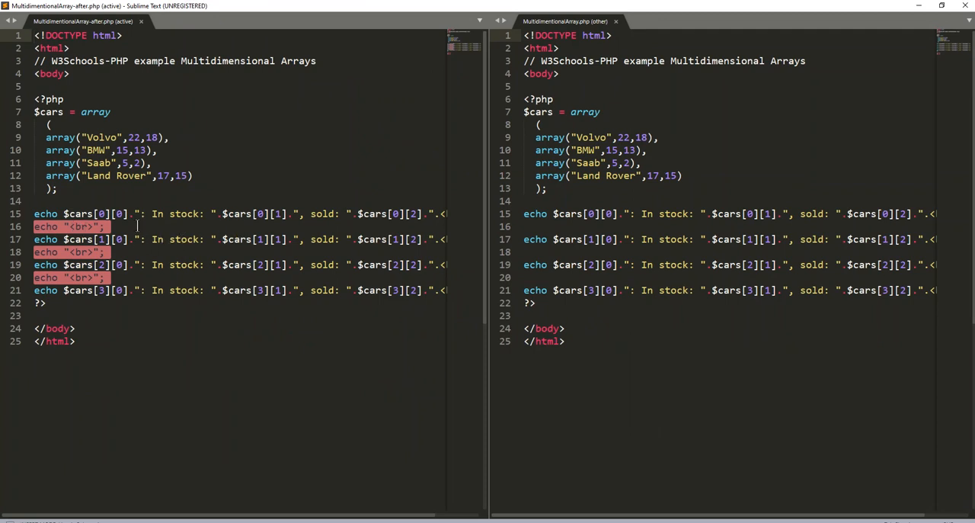
left_click(563, 22)
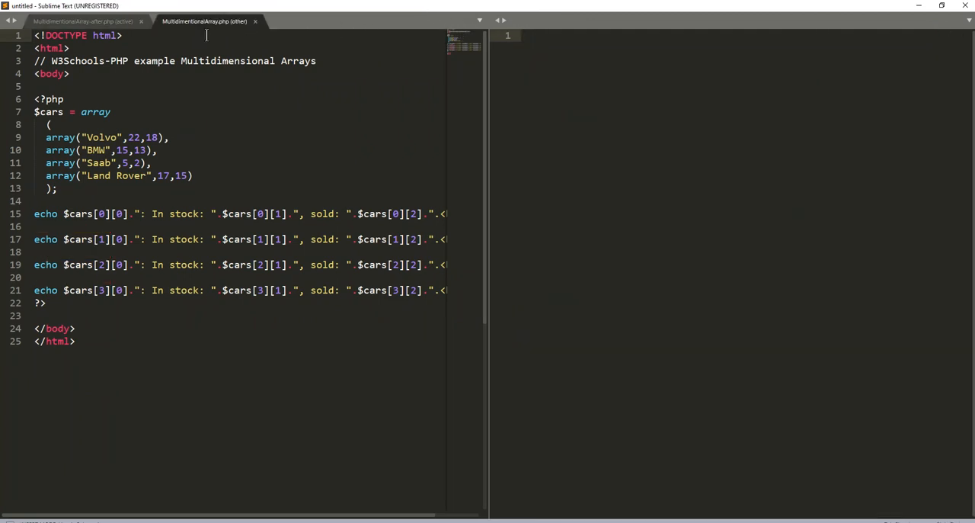
left_click(572, 21)
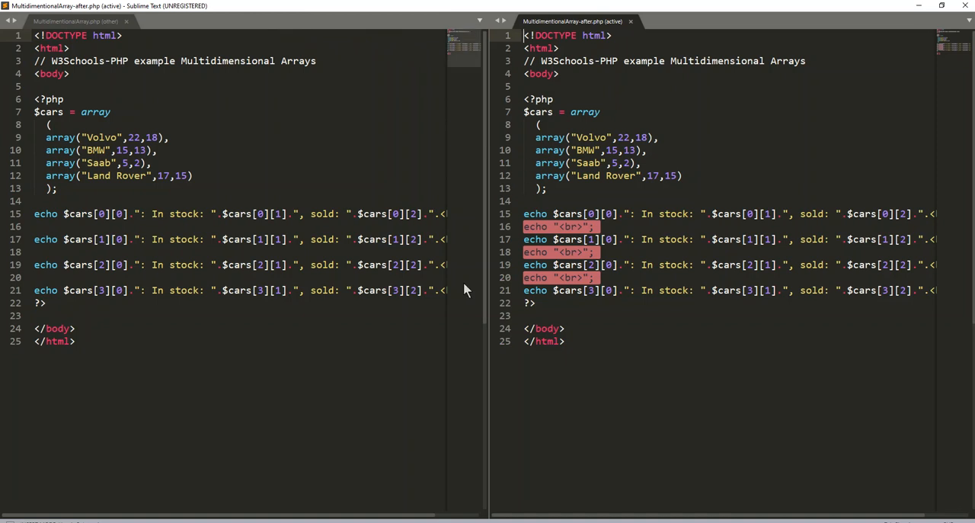
mouse_move(453, 365)
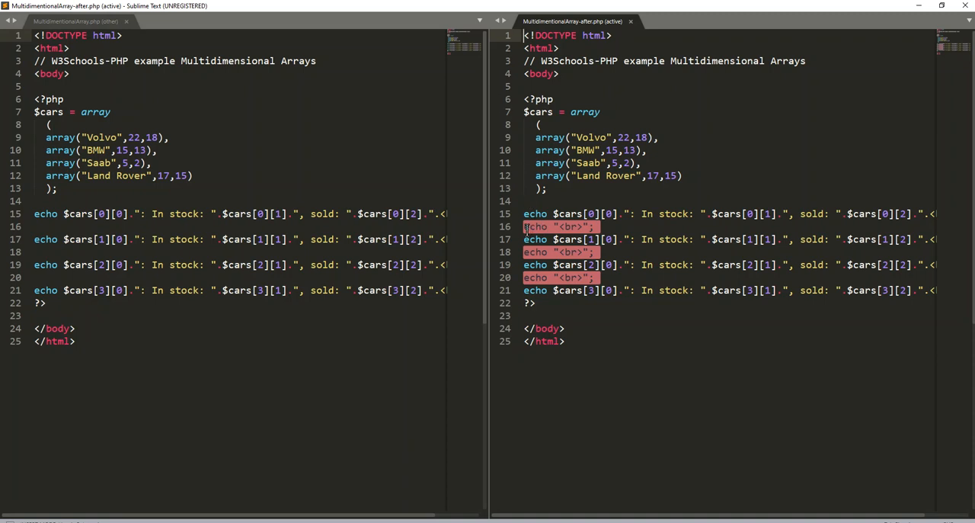
Inspect the added echo "<br>" line and the Volvo entry in the original.
left_click(604, 226)
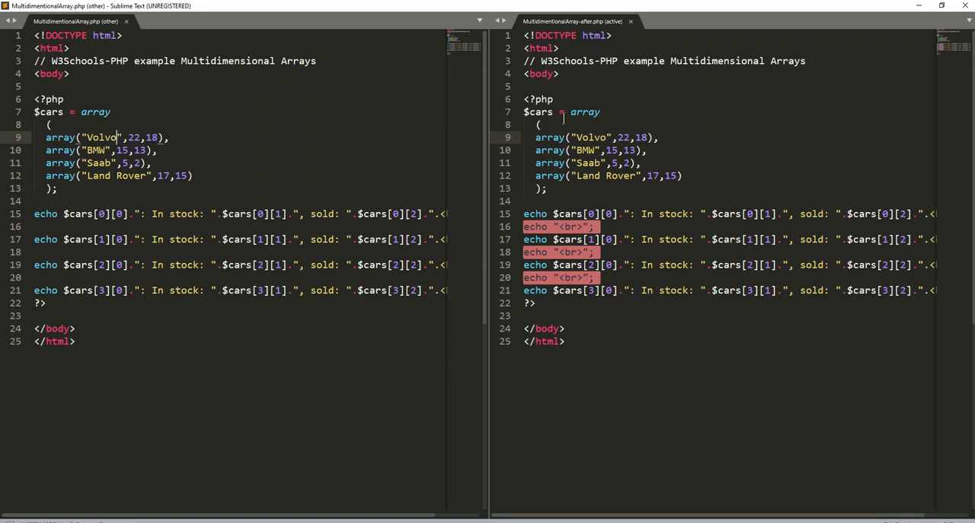
left_click(579, 138)
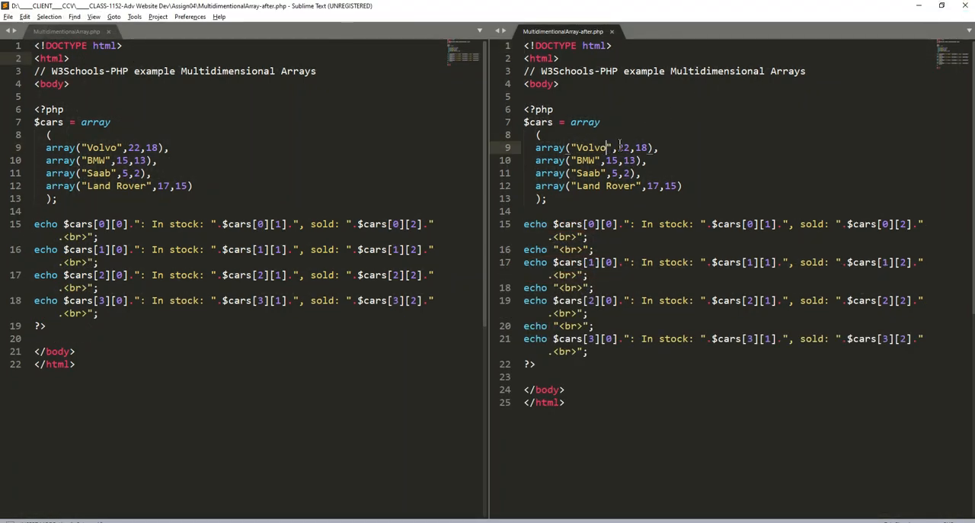
Replace Volvo with Ford in the after file's cars array, dismissing autocomplete.
key("Backspace")
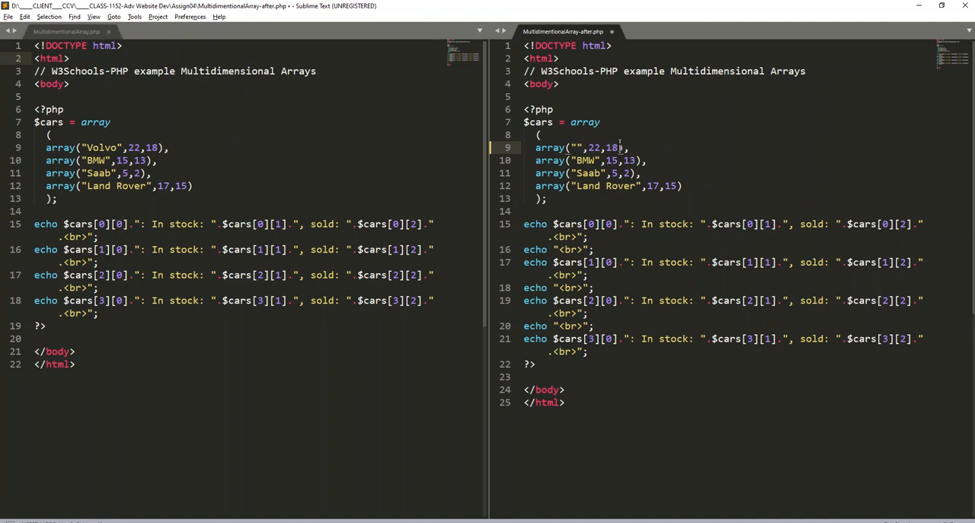
type("Ford")
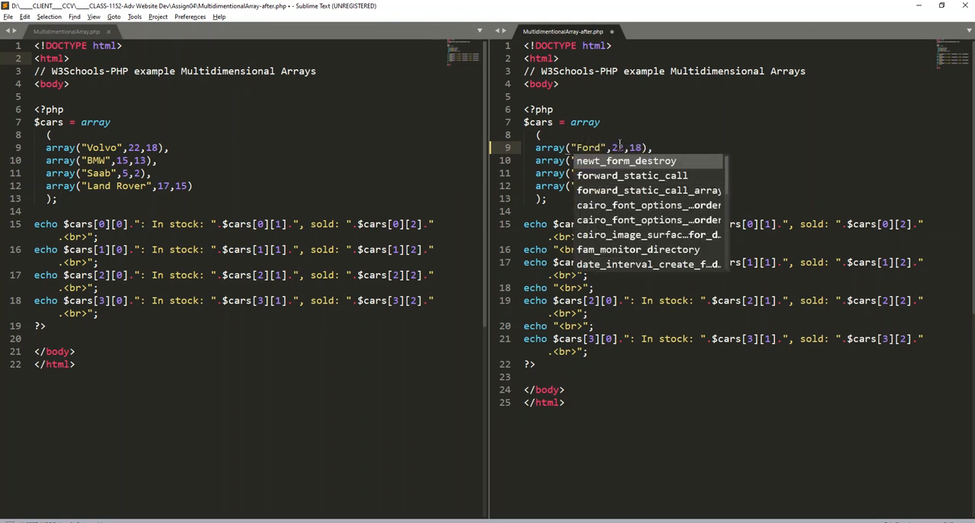
key("escape")
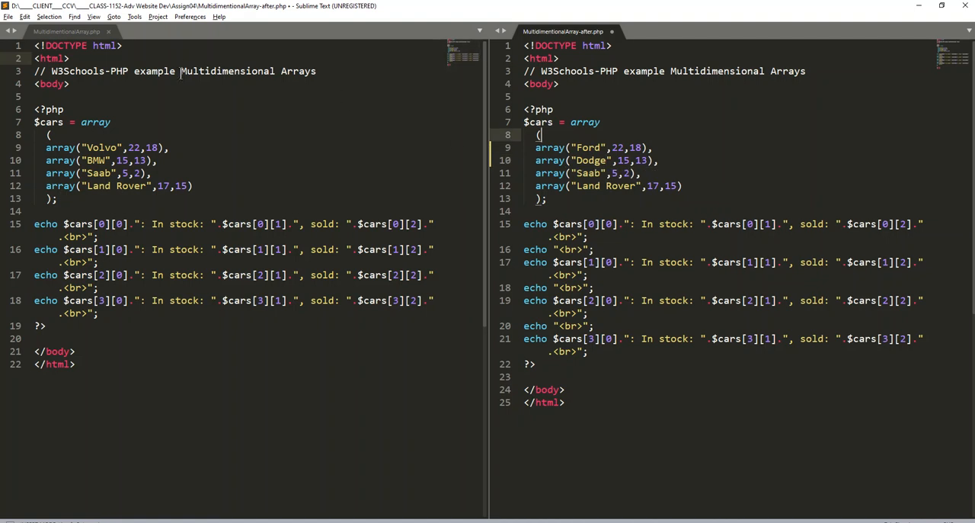
Run Compare with... again from the tab menu and dismiss the summary dialog.
right_click(68, 30)
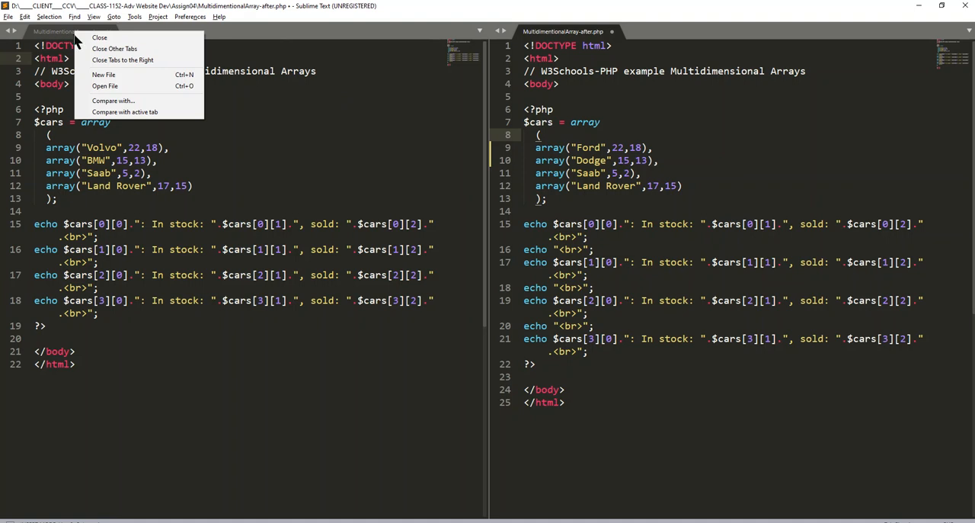
mouse_move(113, 101)
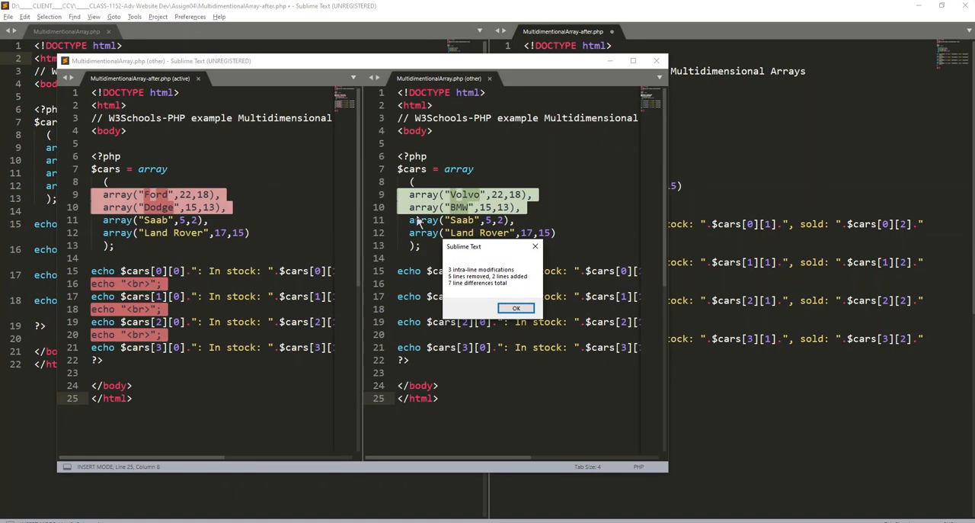
mouse_move(475, 271)
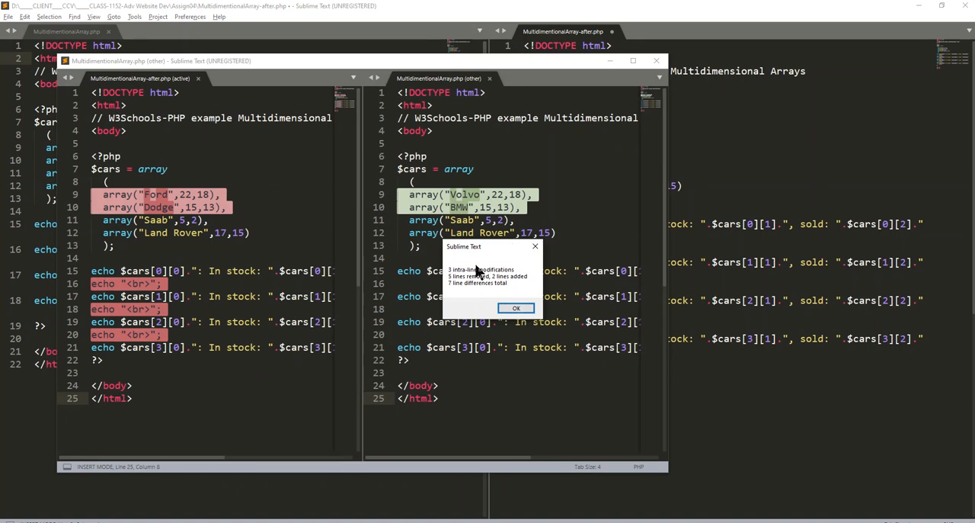
mouse_move(499, 280)
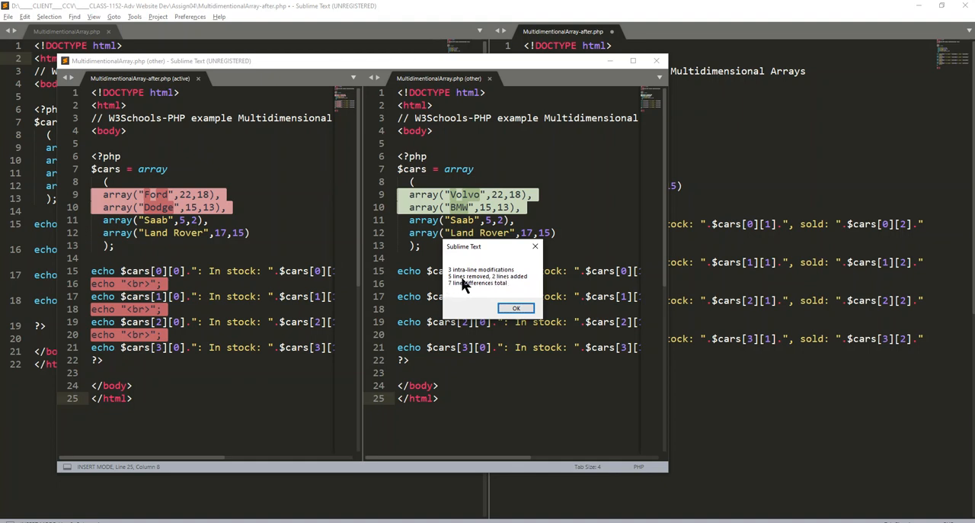
mouse_move(531, 295)
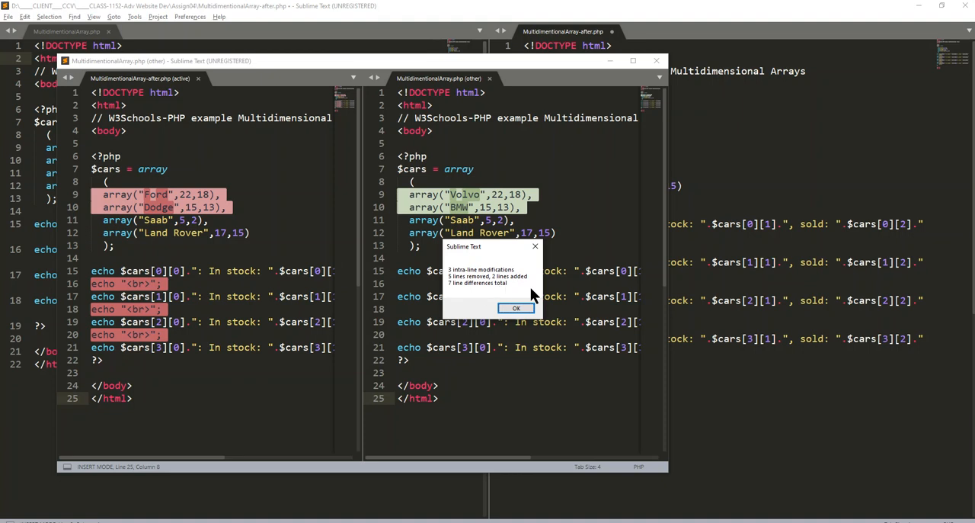
left_click(515, 308)
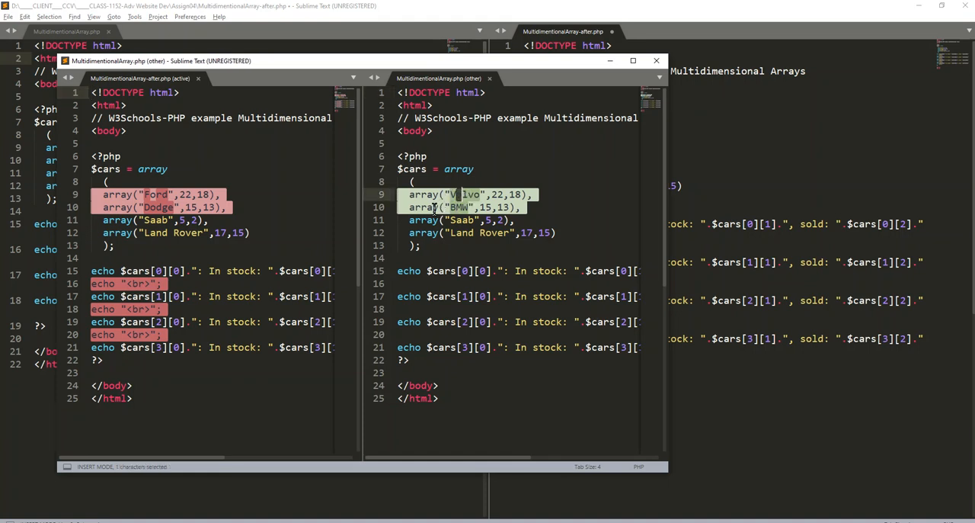
Clear the selection in Volvo and scroll both panes back to the top of the highlighted differences.
left_click(107, 208)
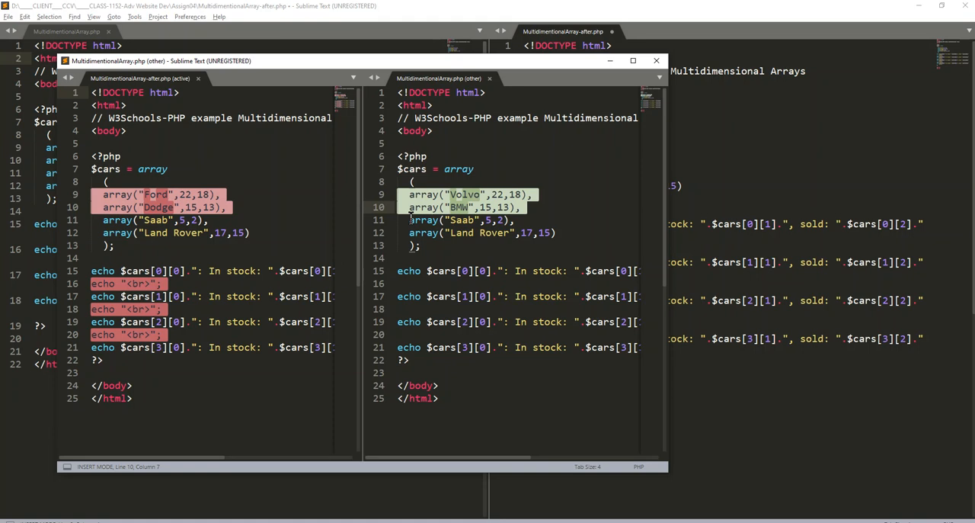
mouse_move(667, 278)
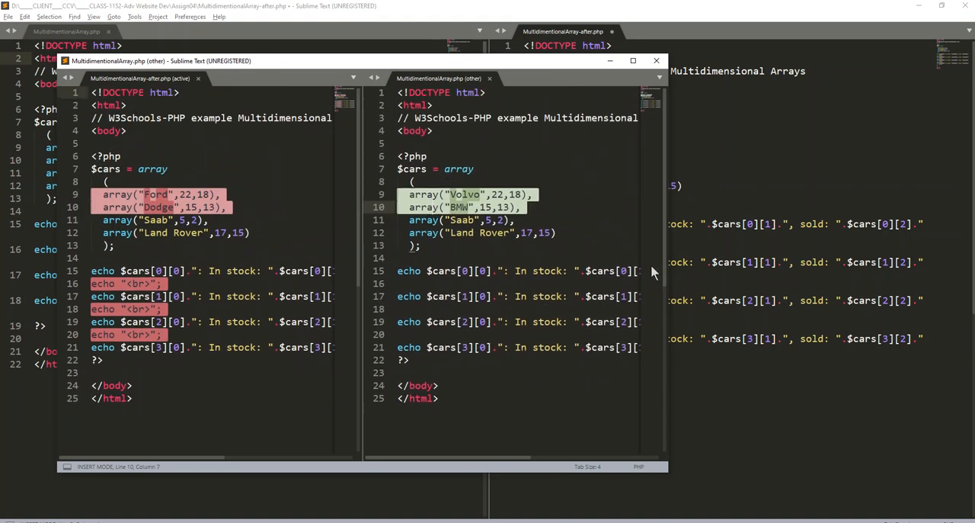
scroll("down", 3)
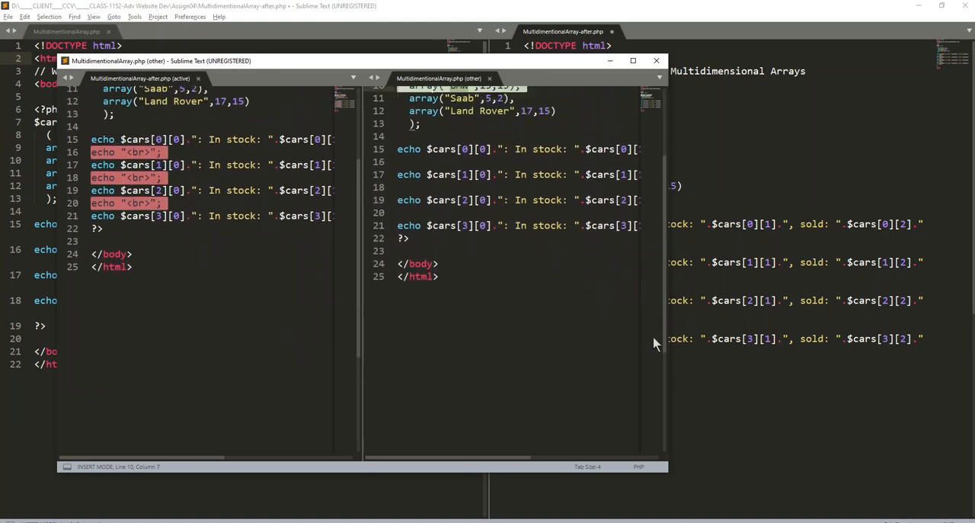
scroll("up", 3)
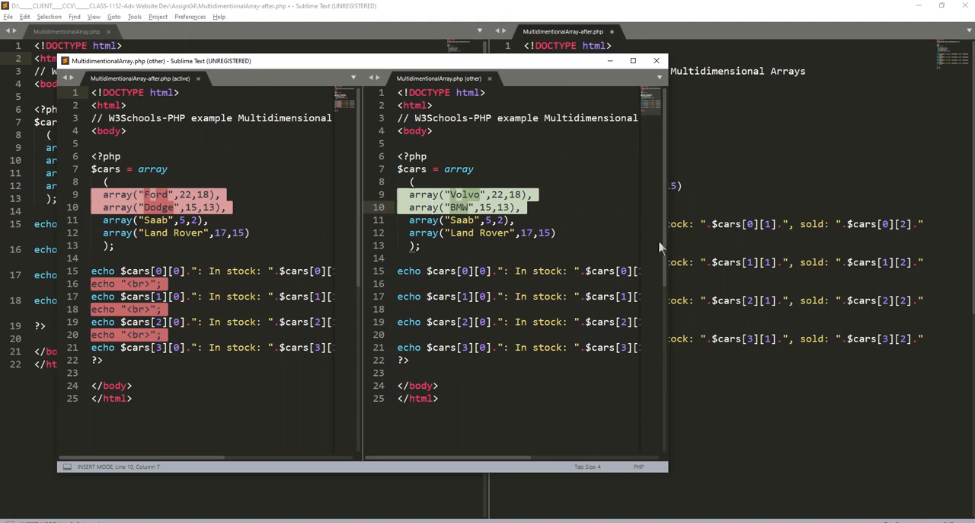
scroll("up", 3)
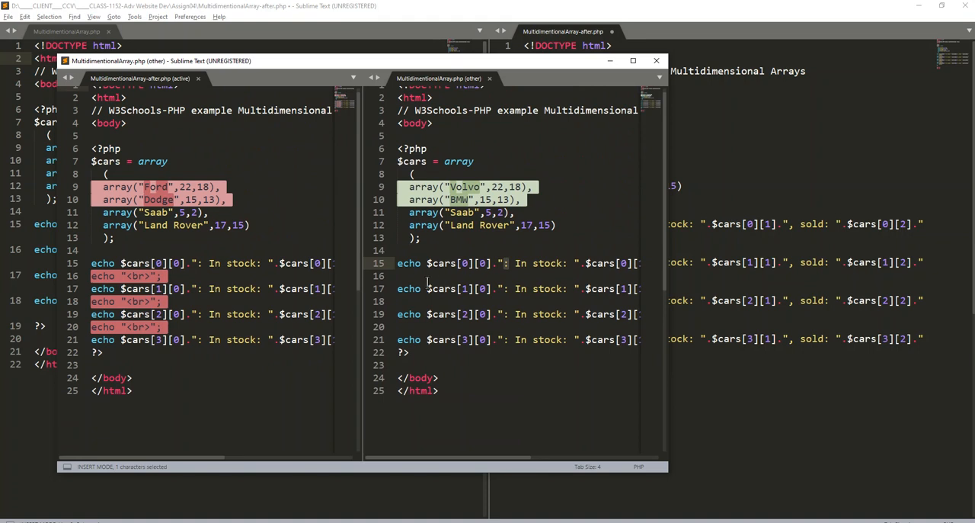
mouse_move(372, 384)
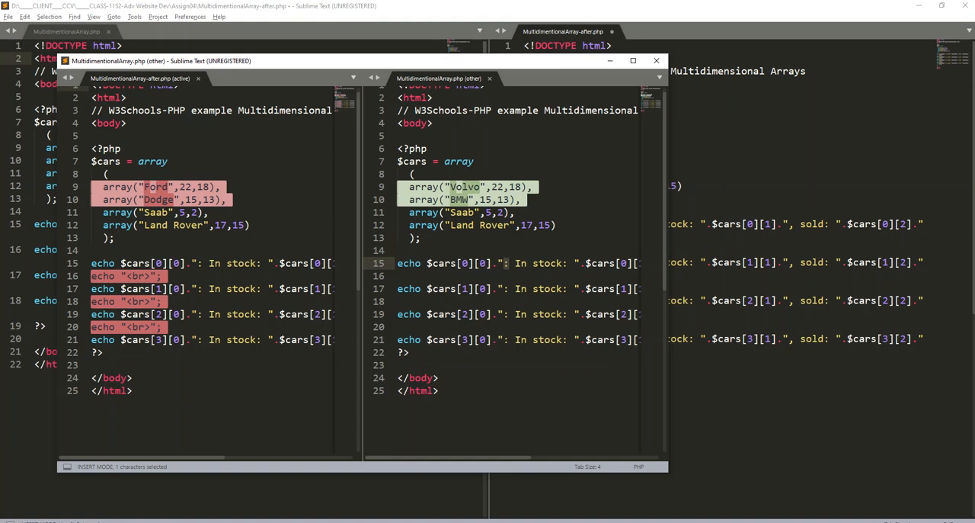
mouse_move(561, 167)
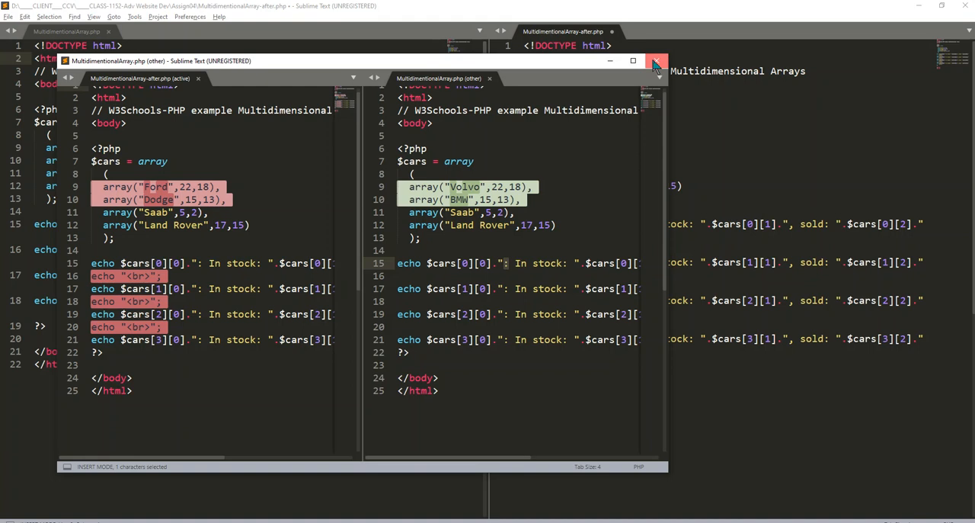
Close the comparison, try a single-pane View > Layout, then restore two columns.
left_click(657, 61)
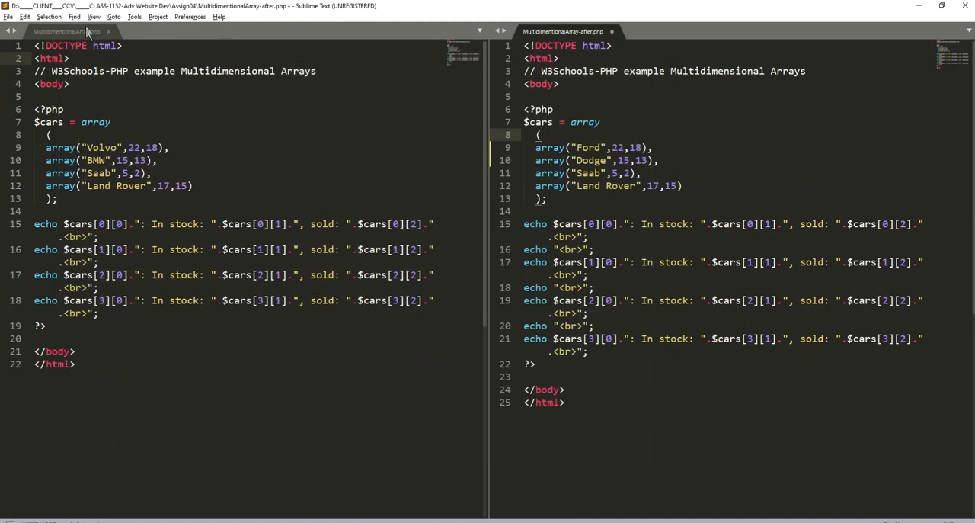
left_click(95, 16)
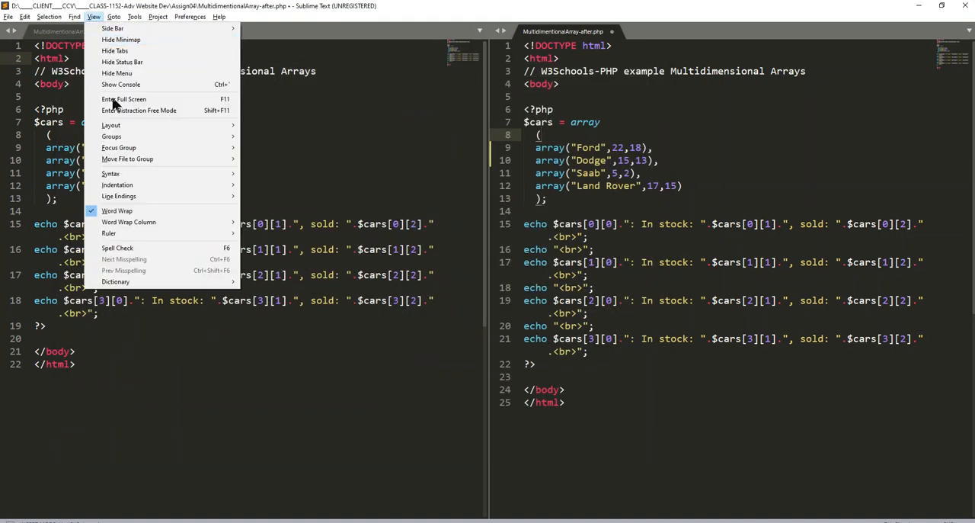
mouse_move(117, 186)
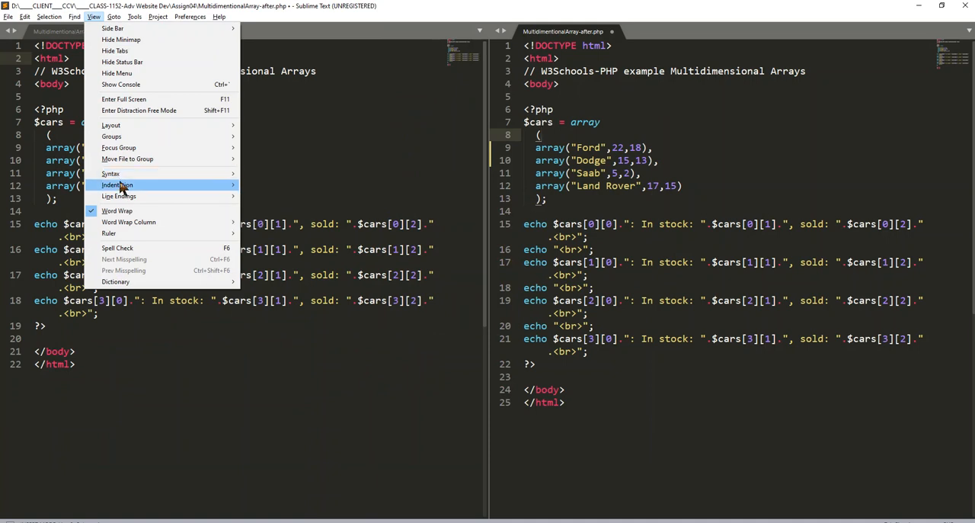
mouse_move(116, 210)
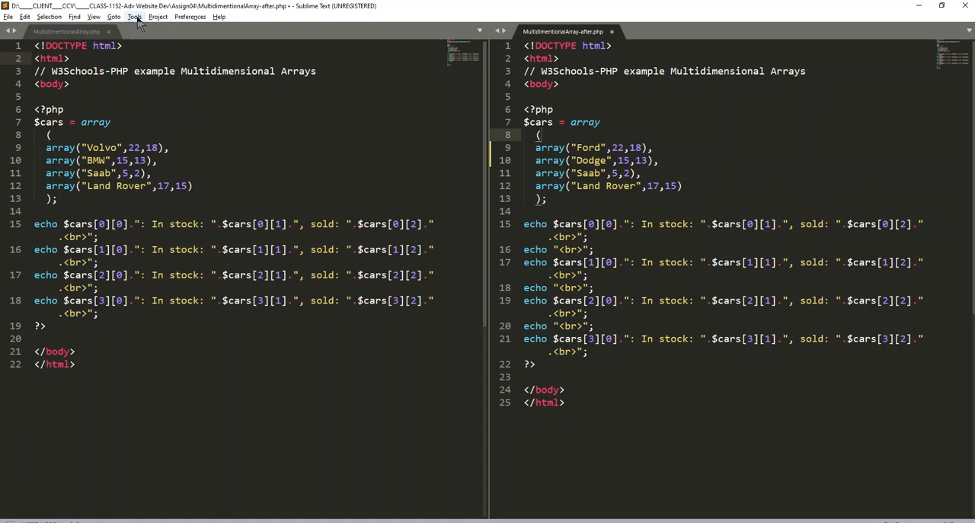
left_click(95, 16)
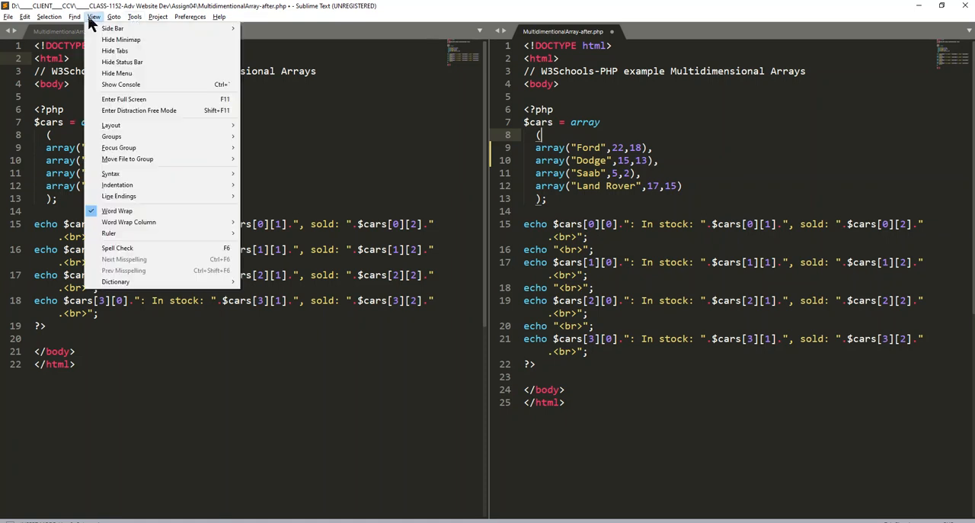
mouse_move(119, 195)
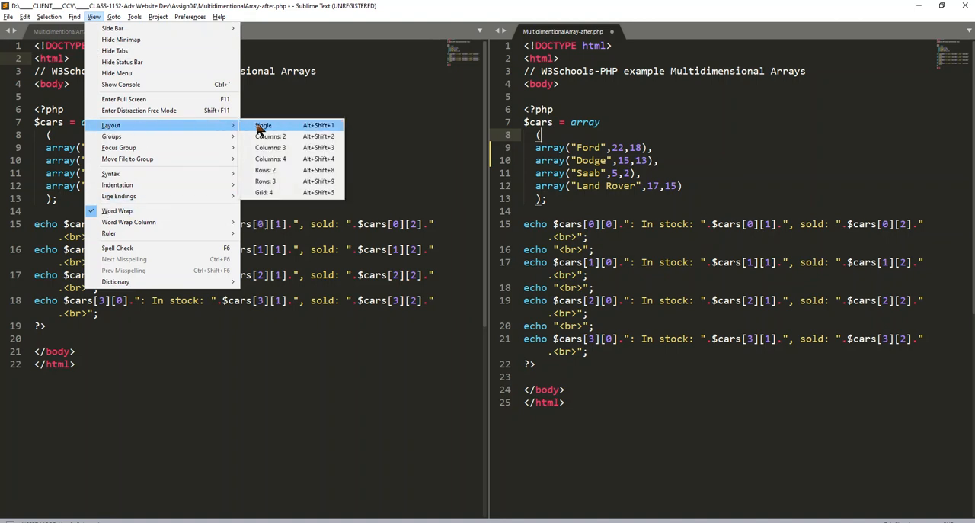
left_click(264, 125)
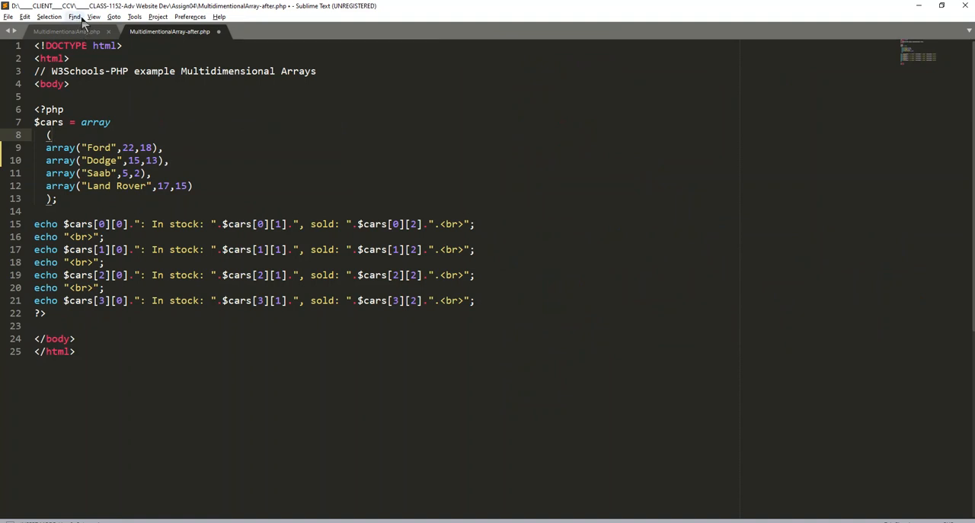
left_click(93, 17)
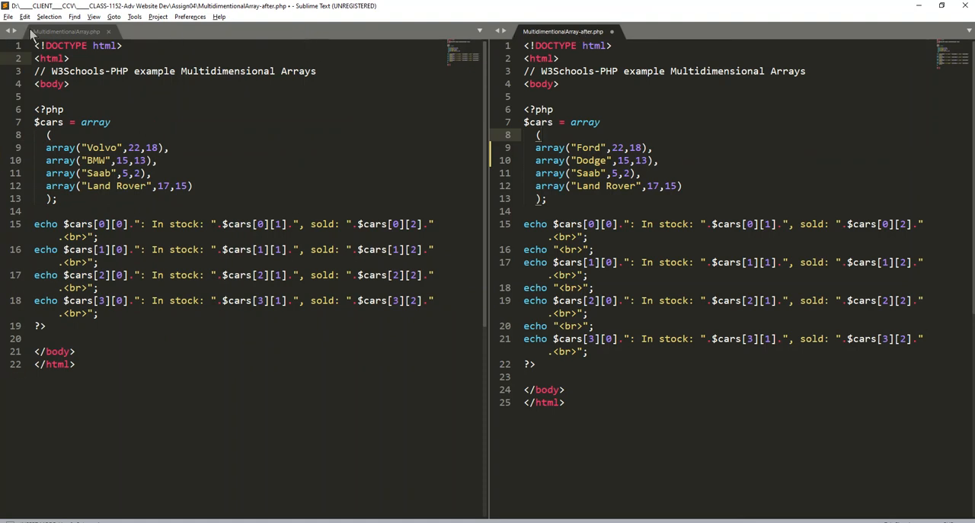
Rearrange the tabs so the original file sits left and the after file right.
left_click(658, 30)
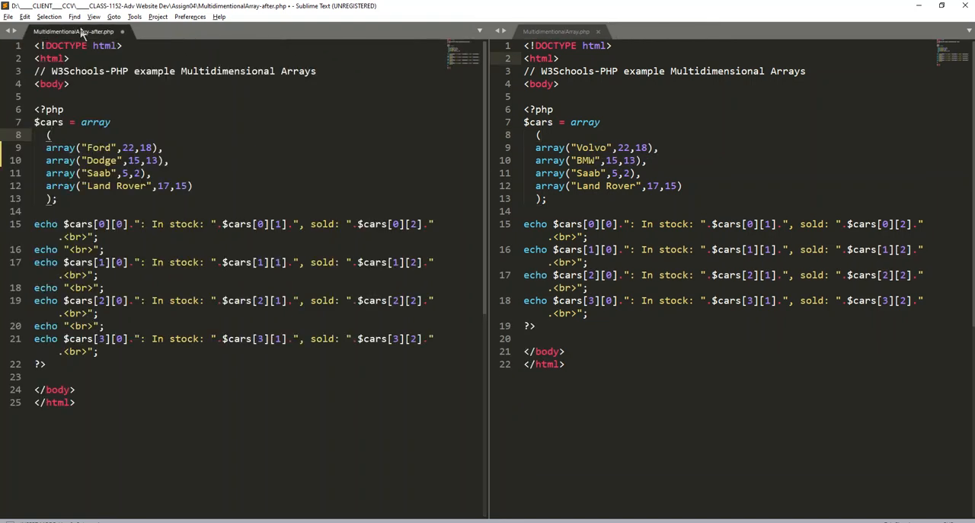
left_click(743, 30)
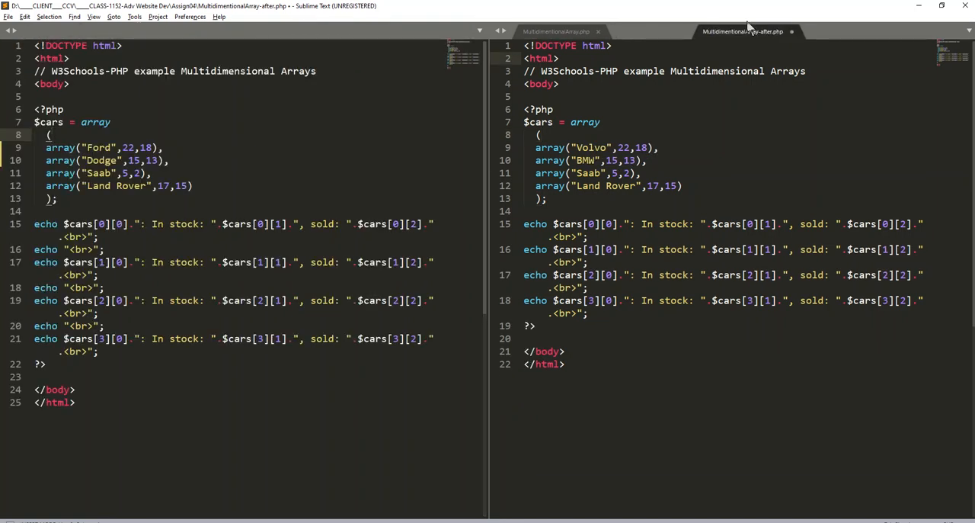
left_click(556, 30)
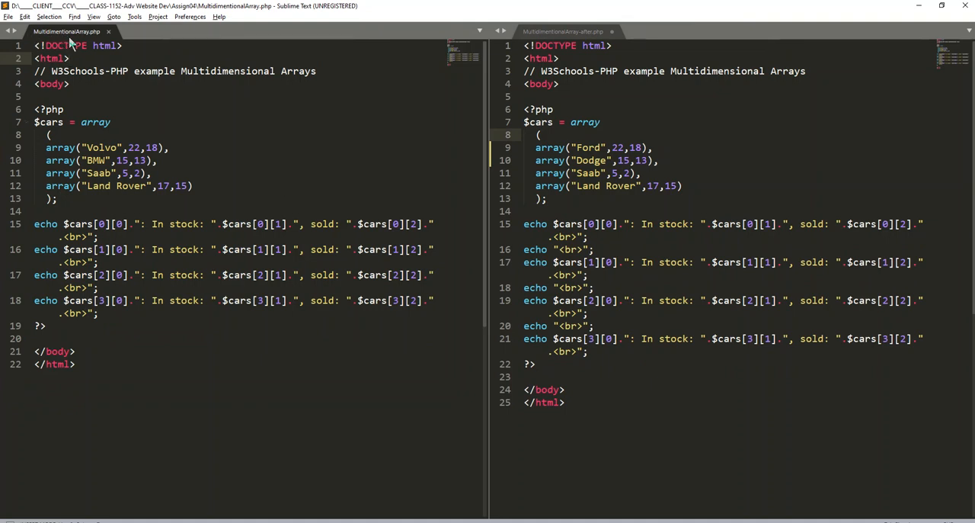
right_click(67, 30)
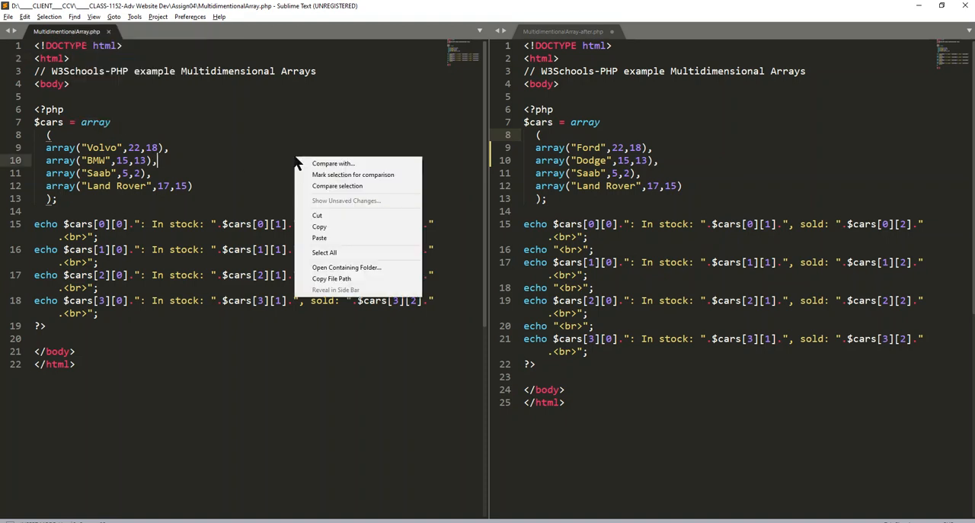
mouse_move(332, 163)
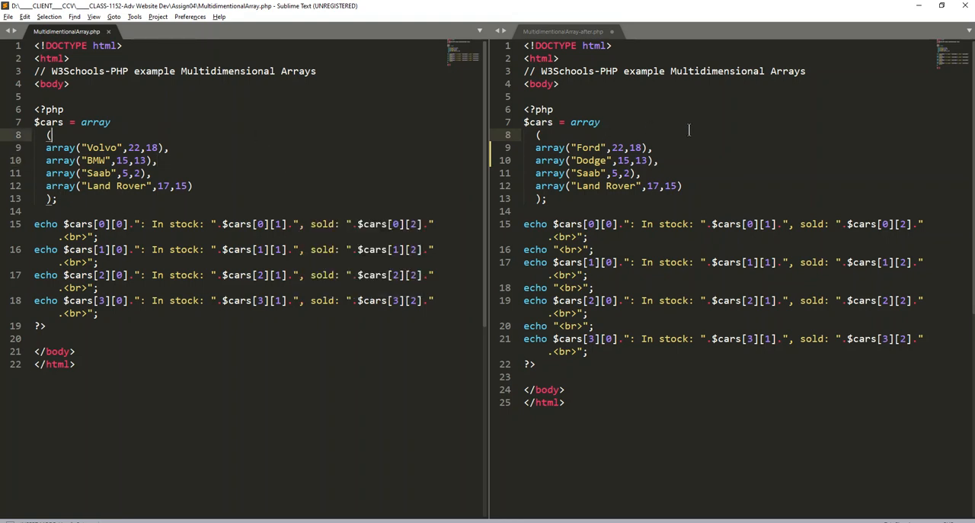
Mark lines 8–13 of the after file for comparison and select lines 8–13 in the original.
right_click(689, 129)
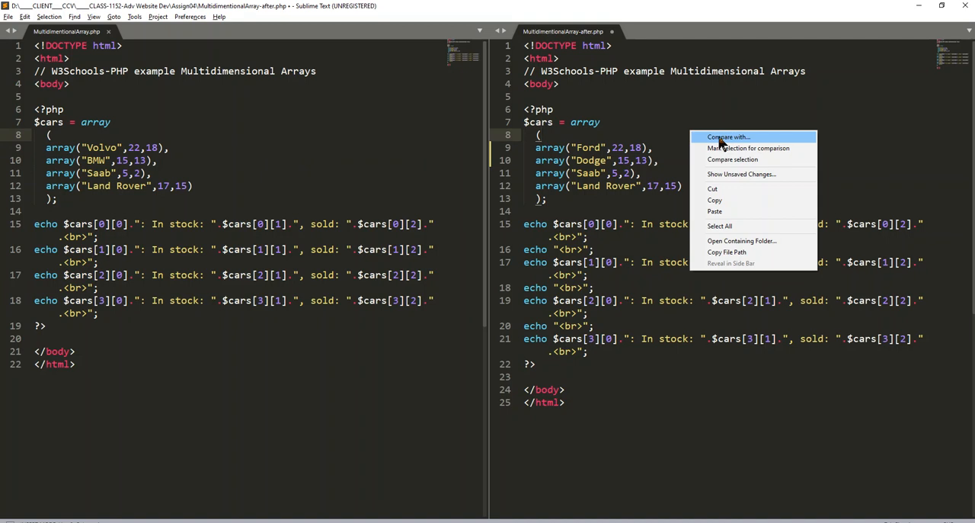
mouse_move(748, 147)
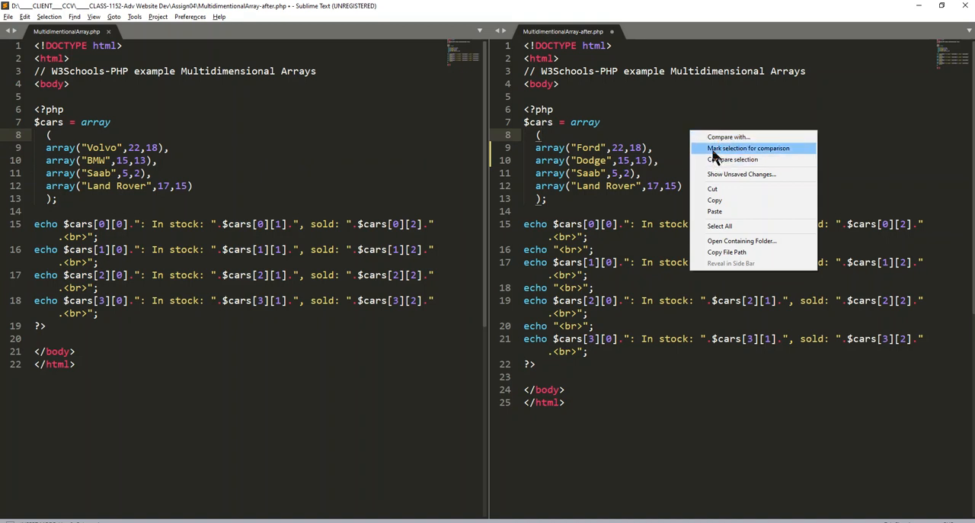
mouse_move(735, 159)
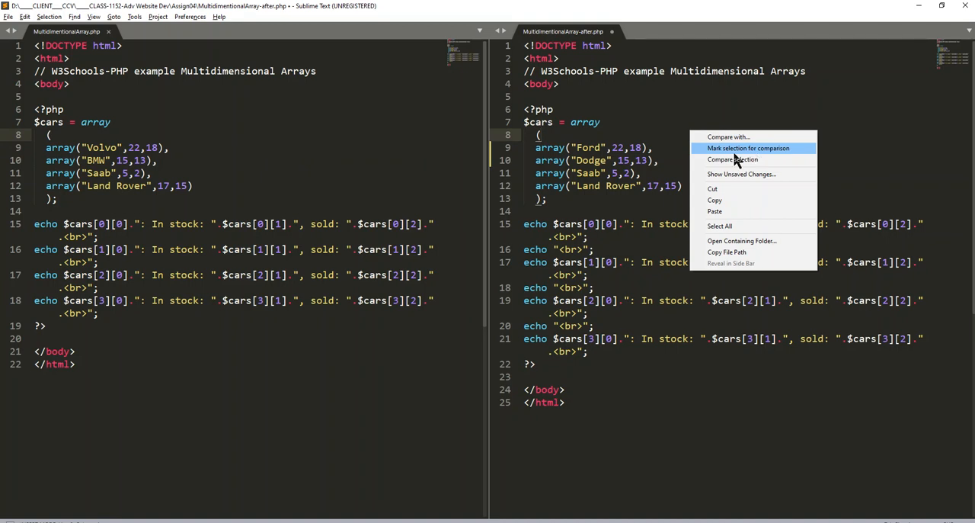
mouse_move(734, 161)
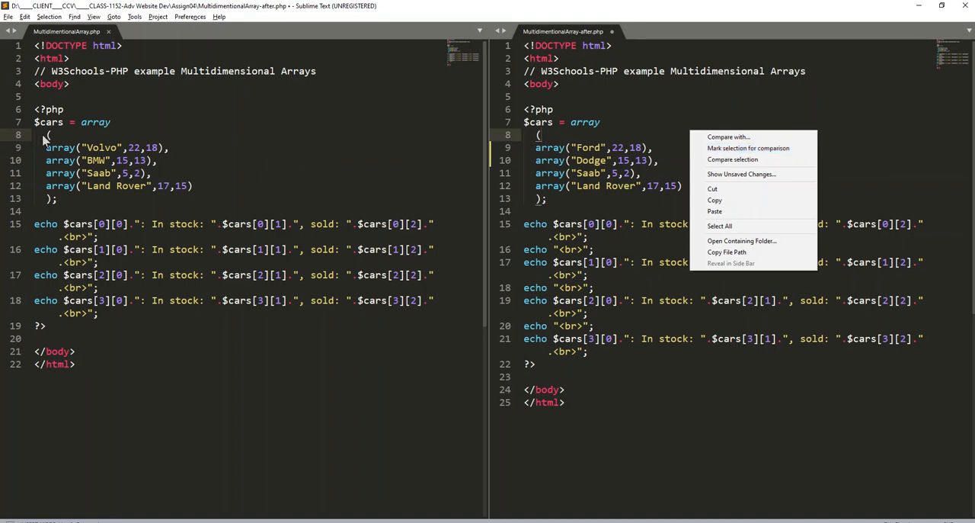
right_click(92, 175)
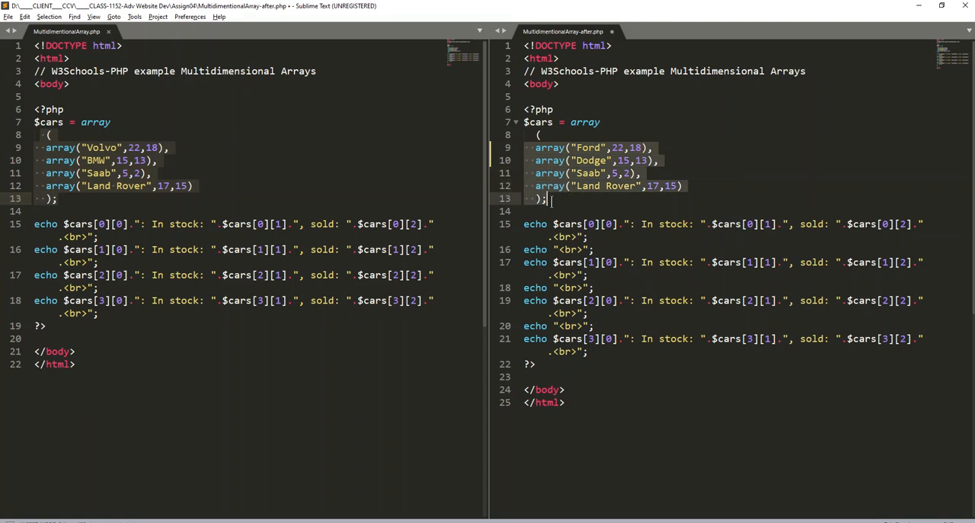
right_click(563, 172)
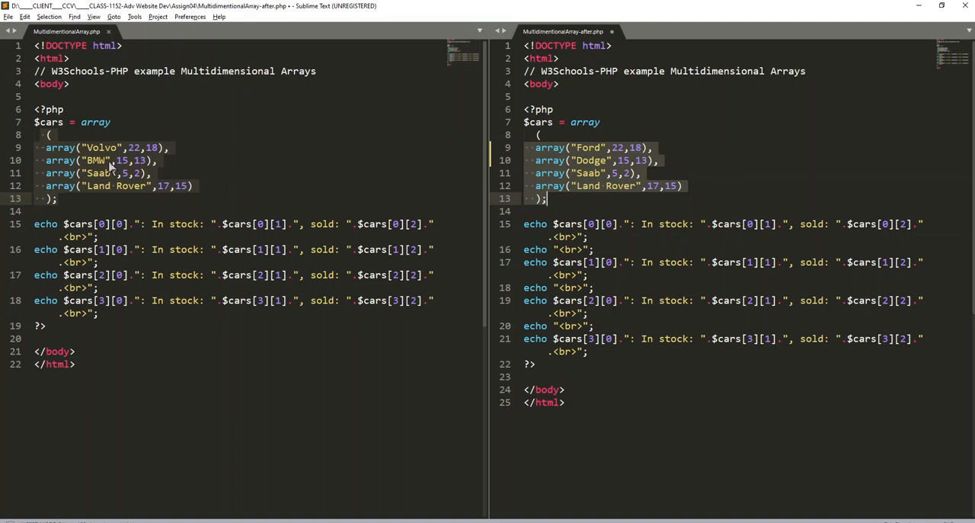
Compare the selected cars blocks (Volvo/BMW vs Ford/Dodge) and dismiss the summary dialog.
right_click(107, 160)
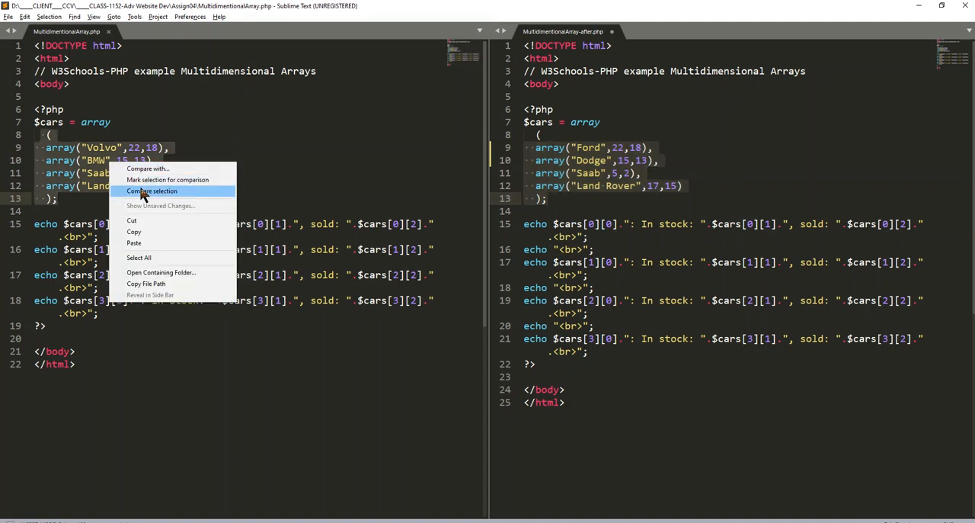
left_click(152, 191)
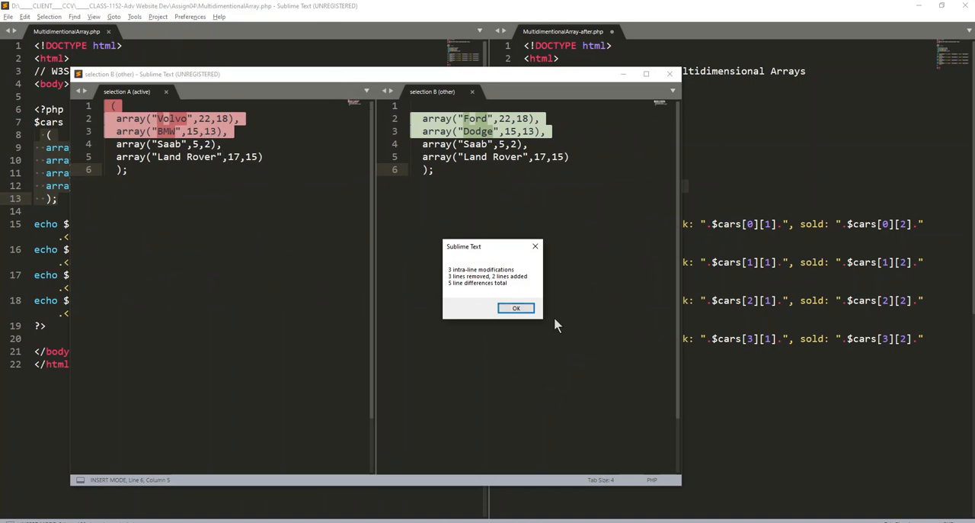
left_click(514, 306)
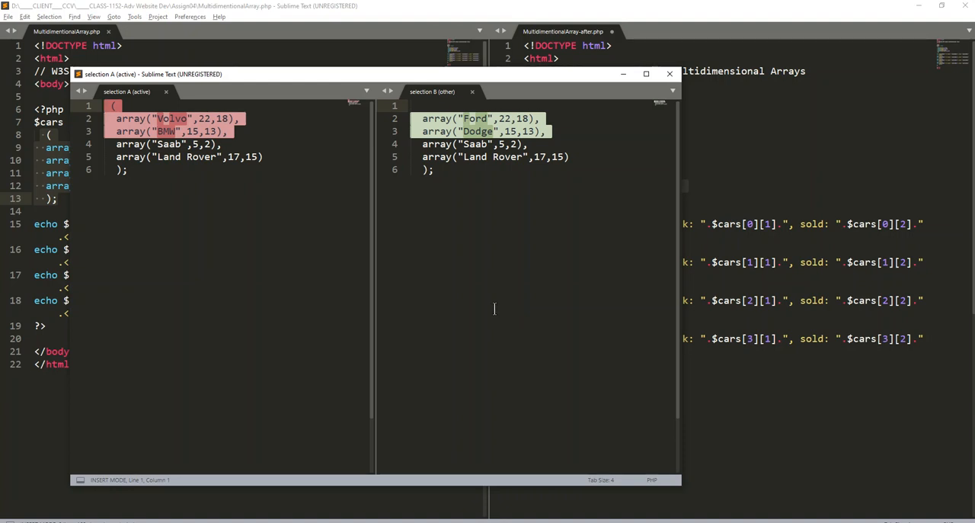
mouse_move(430, 297)
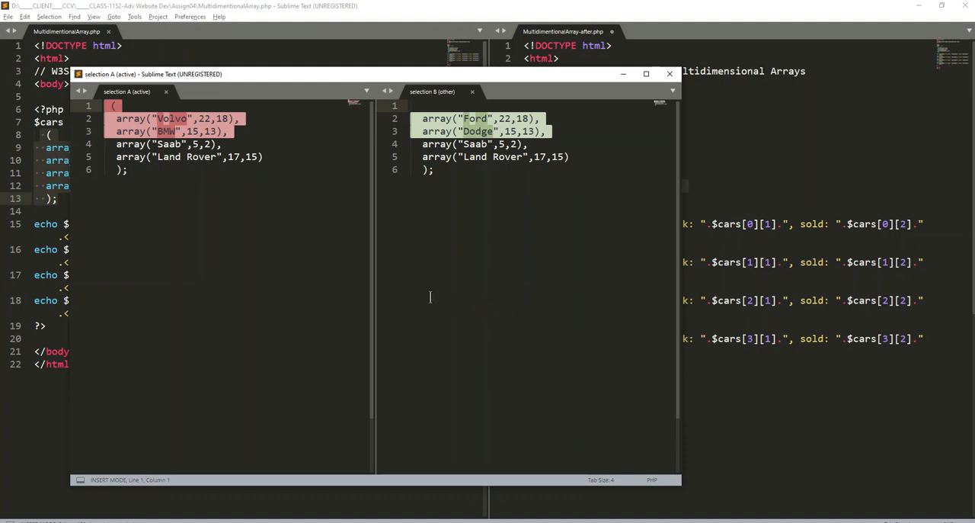
mouse_move(466, 317)
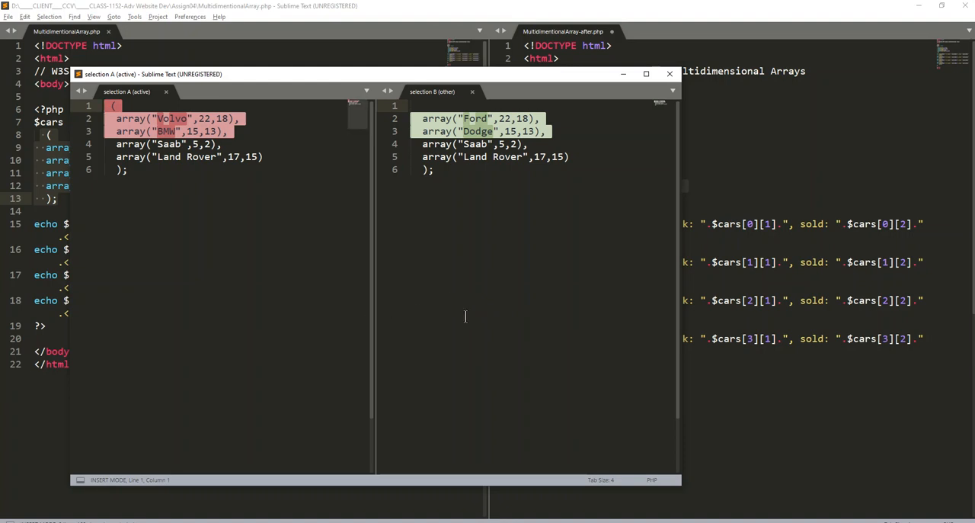